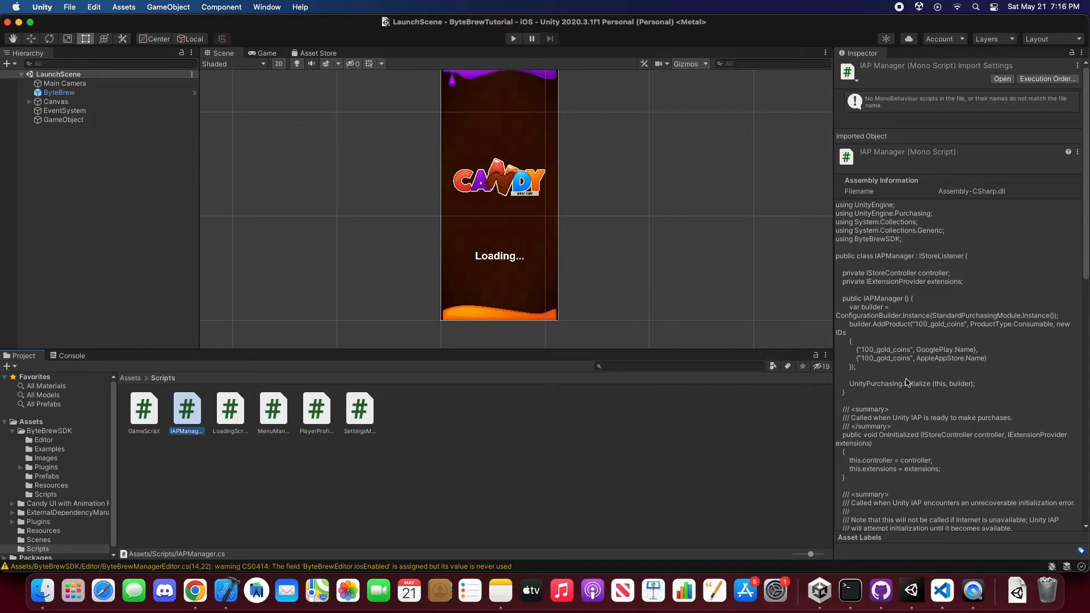
{"action": "mouse_move", "coordinate": [661, 327]}
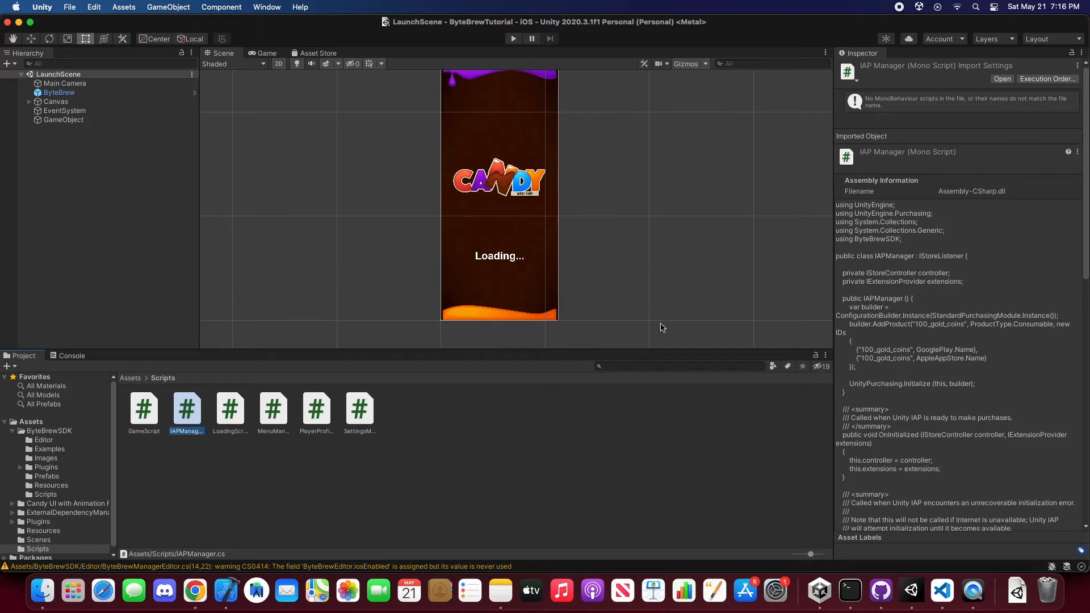
{"action": "mouse_move", "coordinate": [941, 590]}
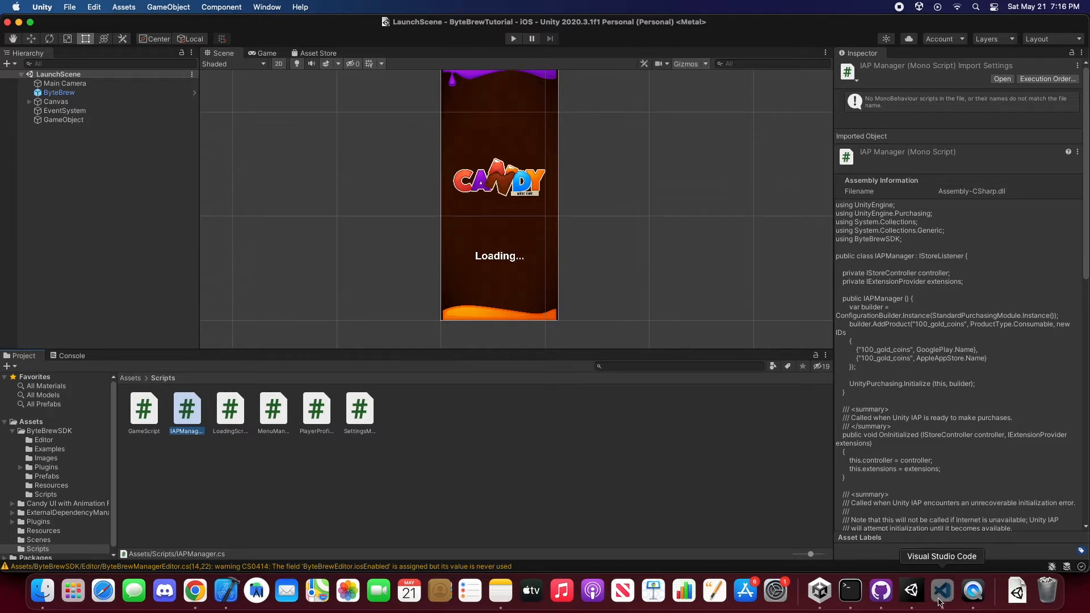
Review the Google Play and Apple App Store receipt-tracking calls inside ProcessPurchase.
{"action": "left_click", "coordinate": [941, 591]}
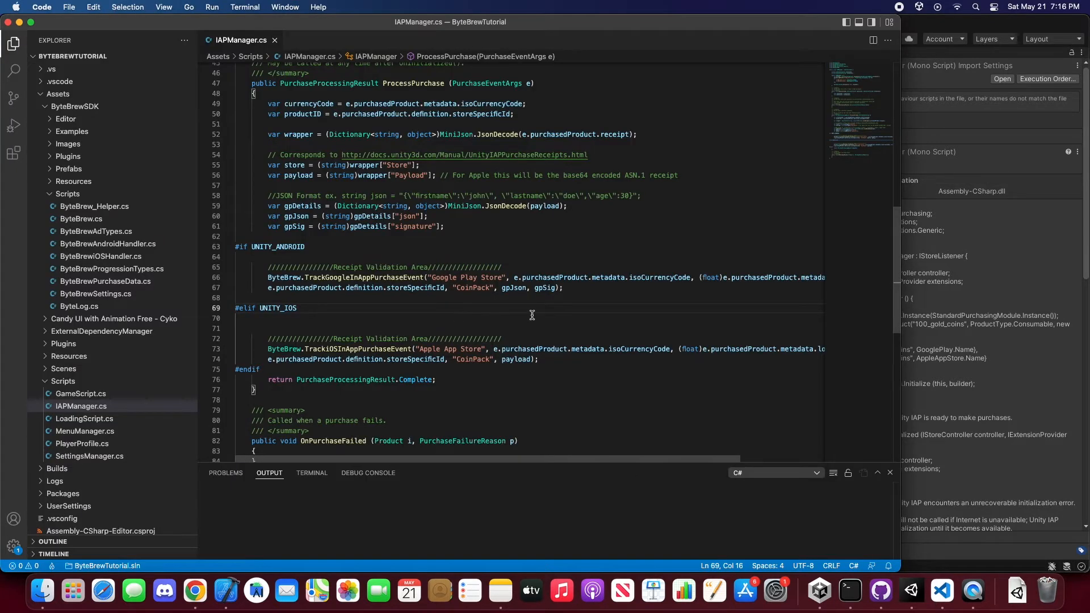
{"action": "scroll", "scroll_direction": "down", "scroll_amount": 3}
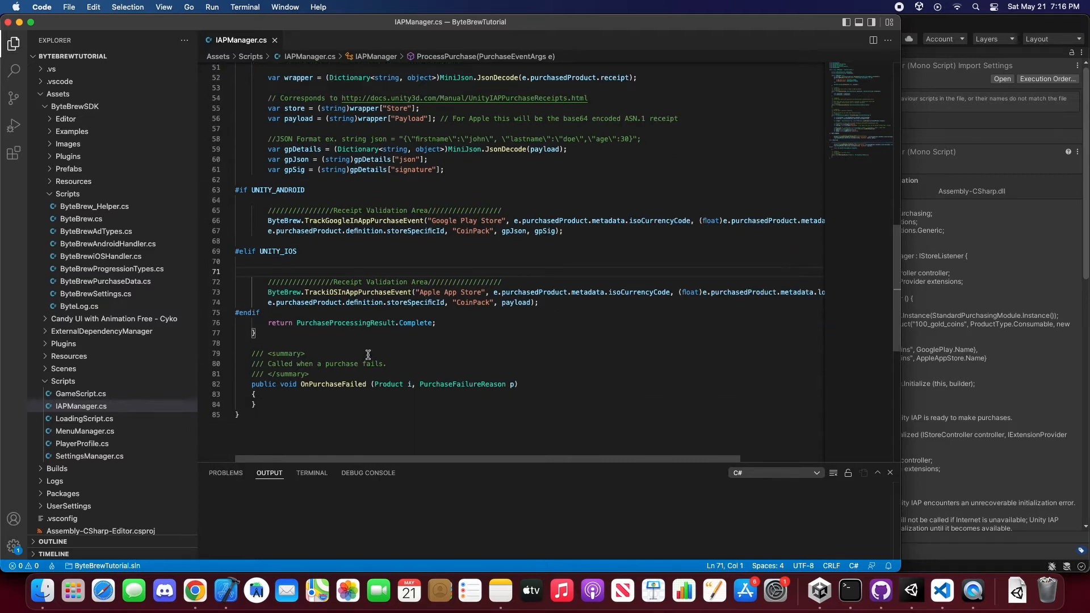
{"action": "scroll", "scroll_direction": "up", "scroll_amount": 3}
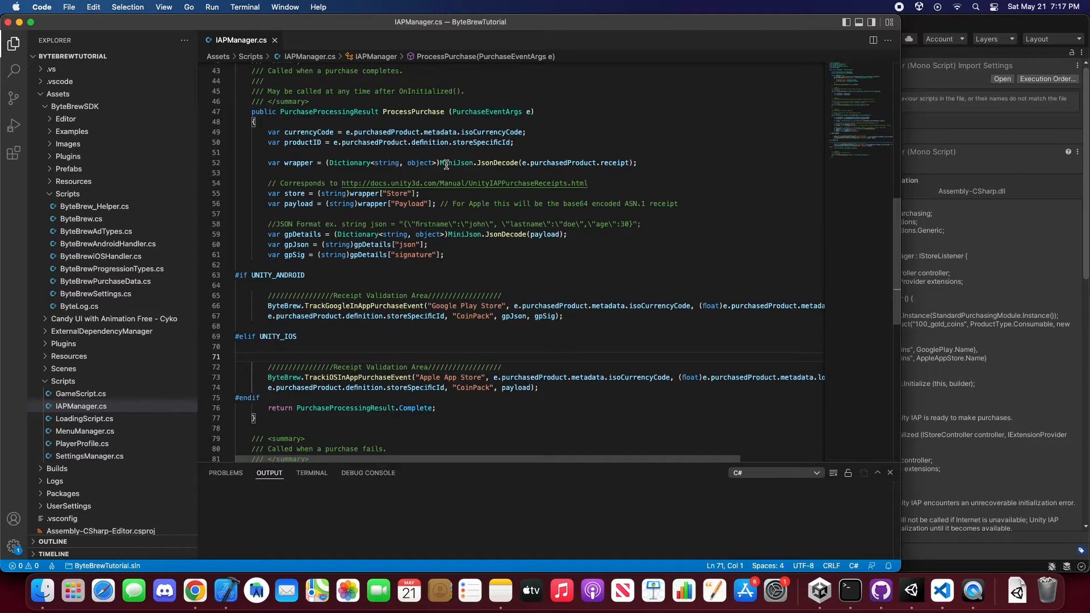
{"action": "mouse_move", "coordinate": [331, 245]}
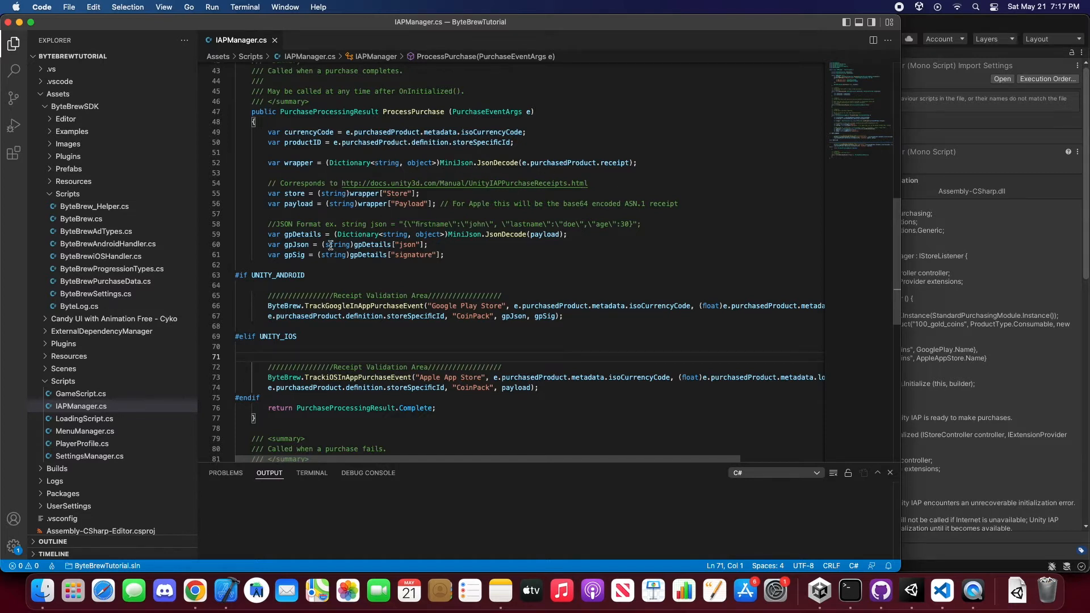
{"action": "mouse_move", "coordinate": [451, 245]}
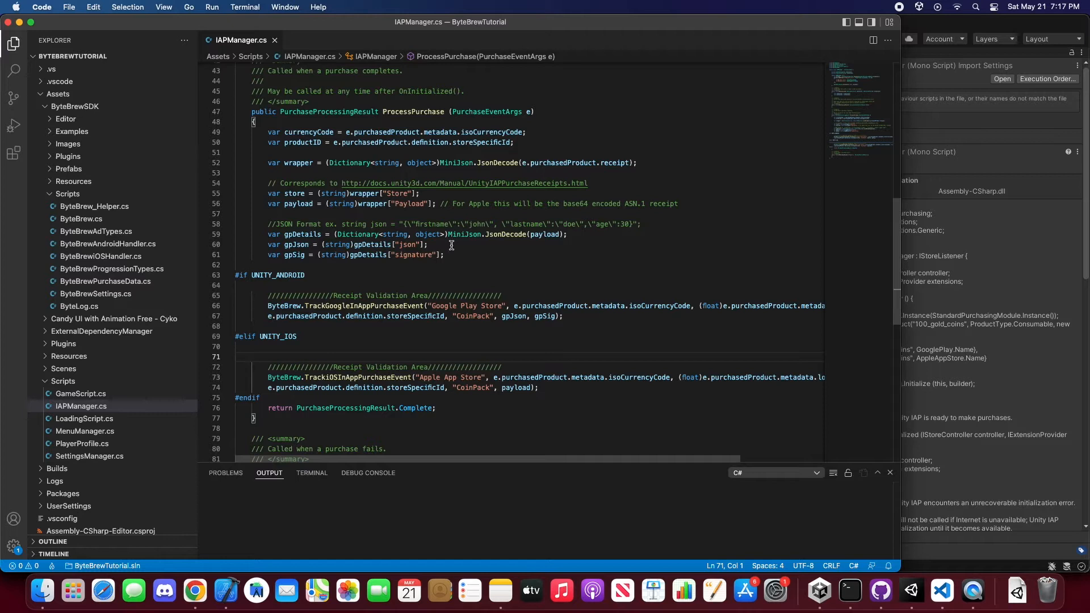
{"action": "mouse_move", "coordinate": [336, 126]}
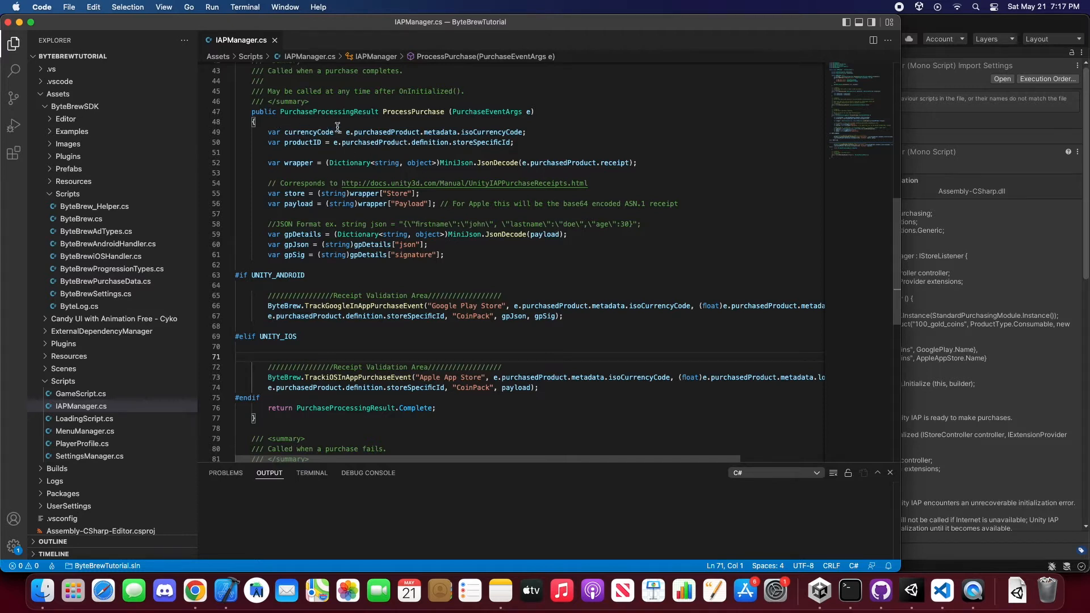
{"action": "mouse_move", "coordinate": [194, 590]}
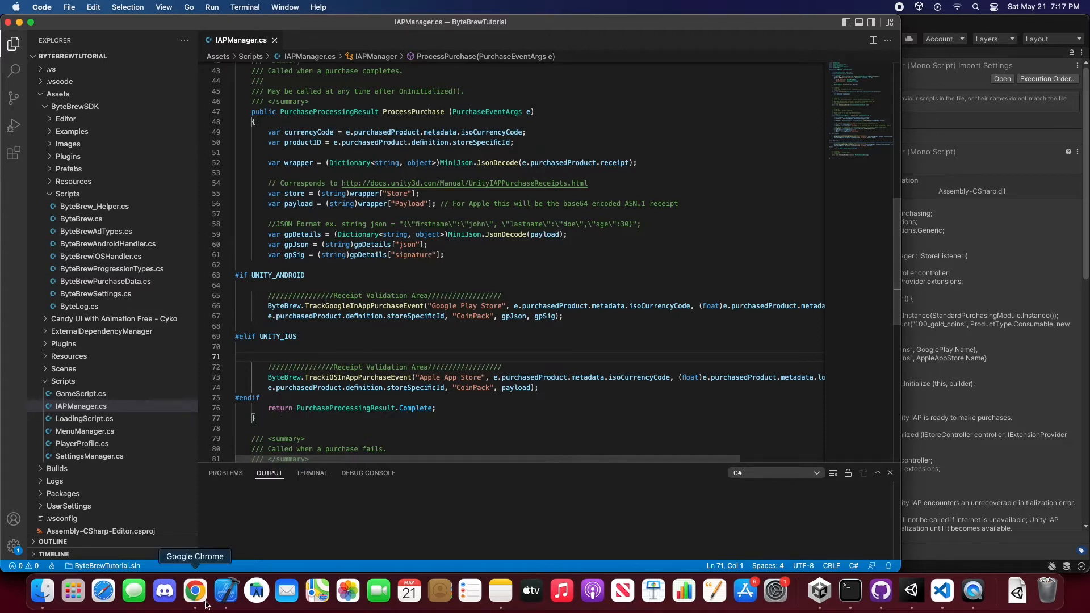
Scroll the ByteBrew Unity SDK docs to the 'Validate Purchases and Track' section.
{"action": "left_click", "coordinate": [196, 591]}
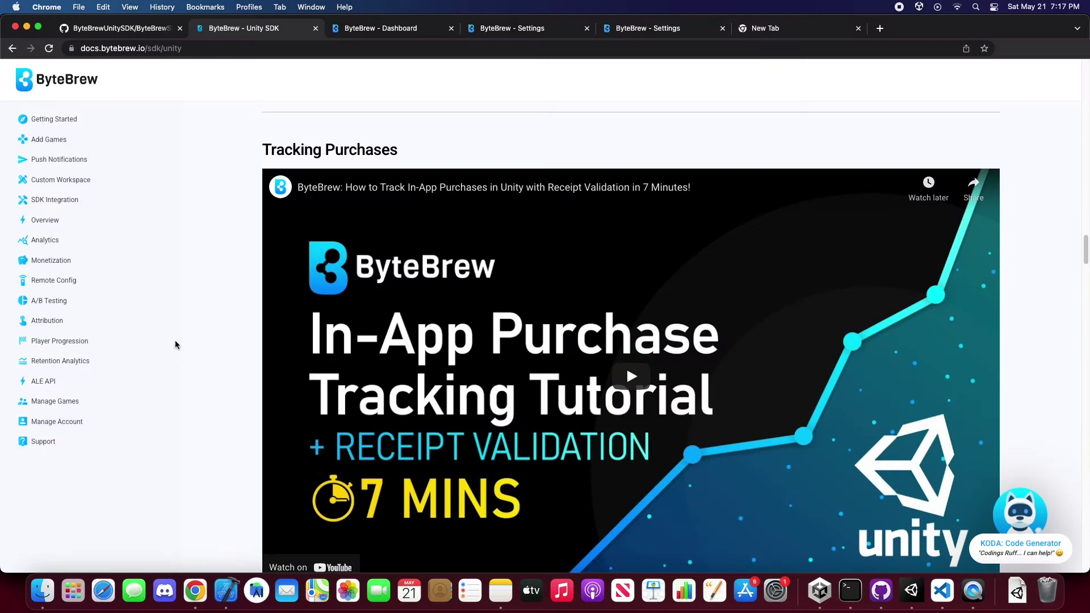
{"action": "scroll", "scroll_direction": "down", "scroll_amount": 3}
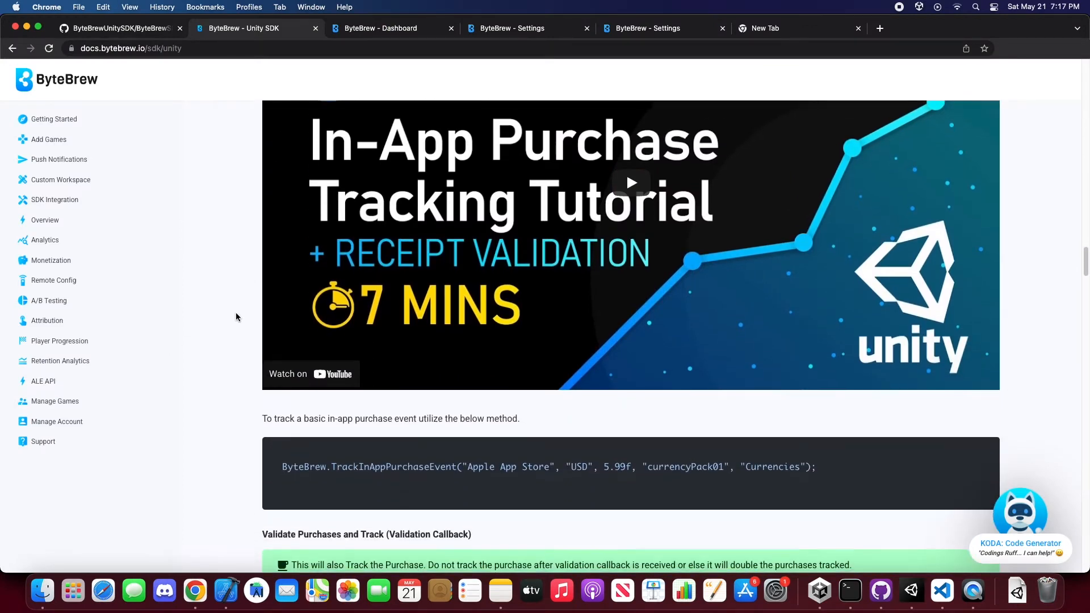
{"action": "scroll", "scroll_direction": "down", "scroll_amount": 3}
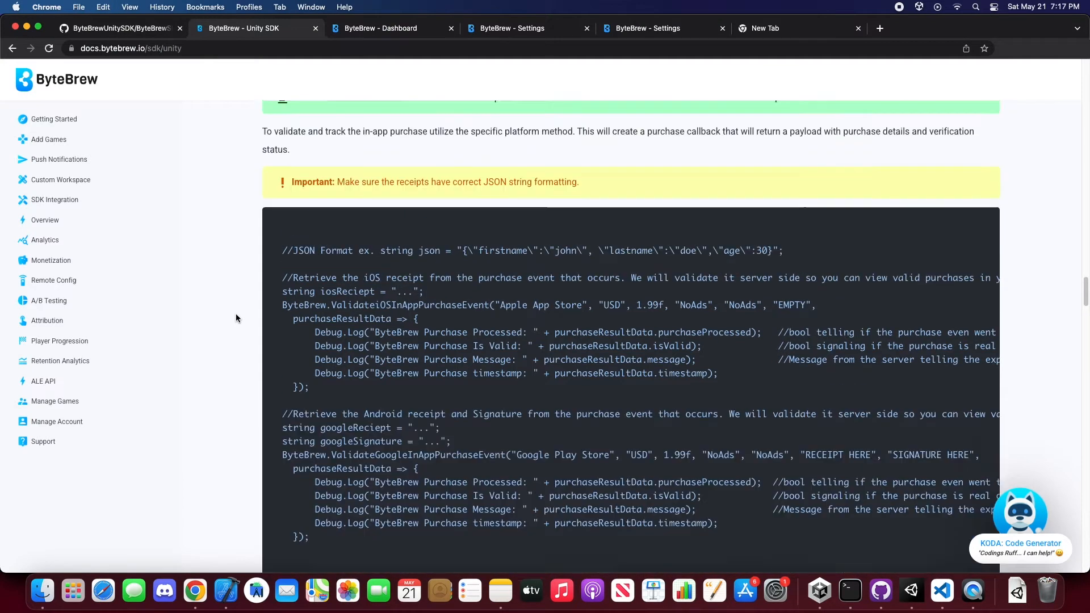
{"action": "scroll", "scroll_direction": "up", "scroll_amount": 3}
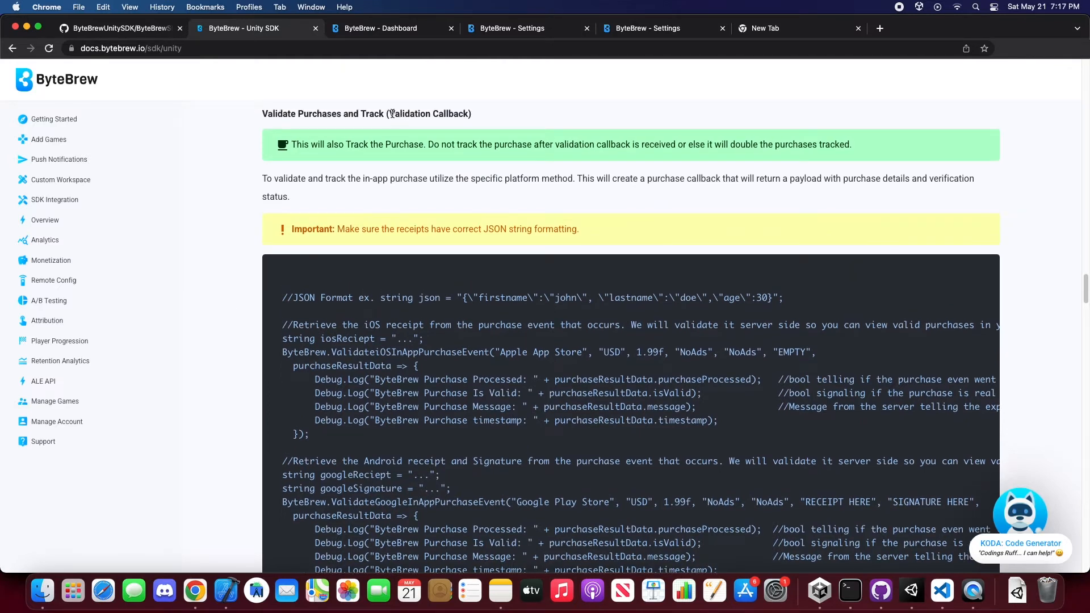
{"action": "scroll", "scroll_direction": "down", "scroll_amount": 3}
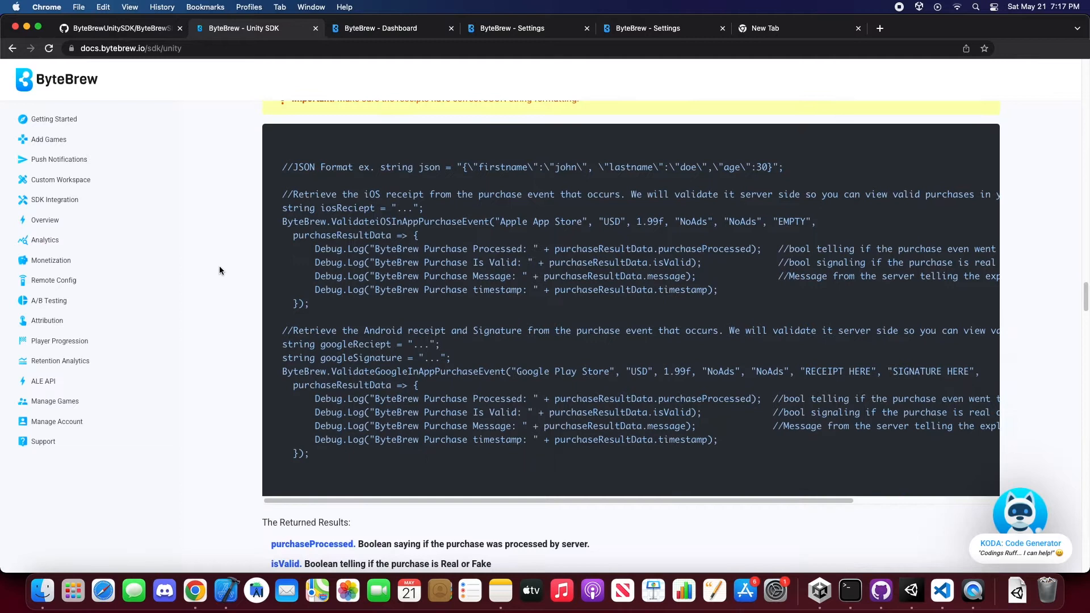
{"action": "scroll", "scroll_direction": "down", "scroll_amount": 3}
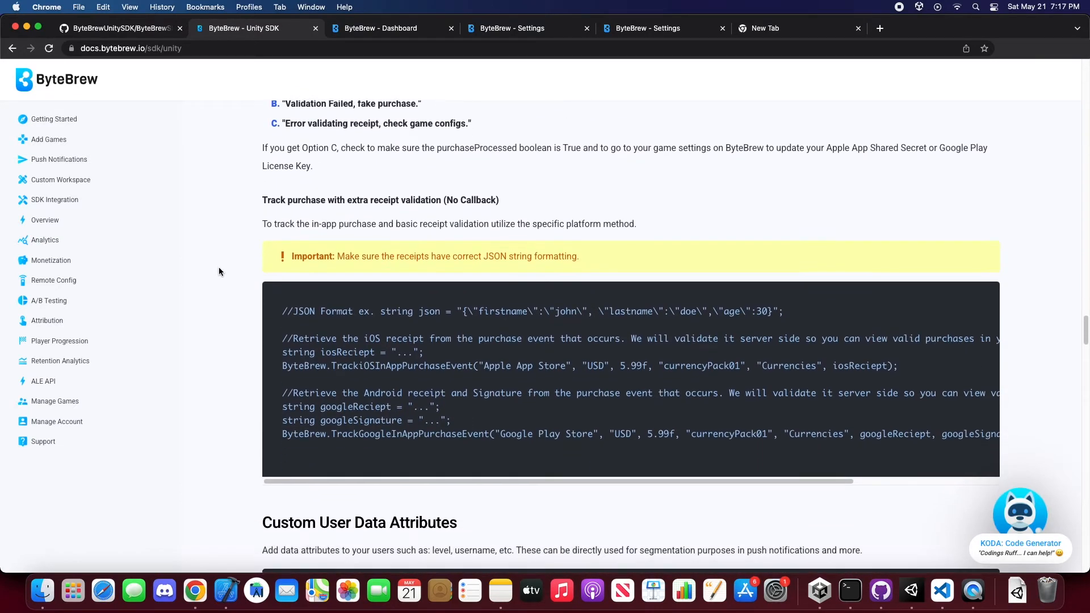
{"action": "mouse_move", "coordinate": [273, 203]}
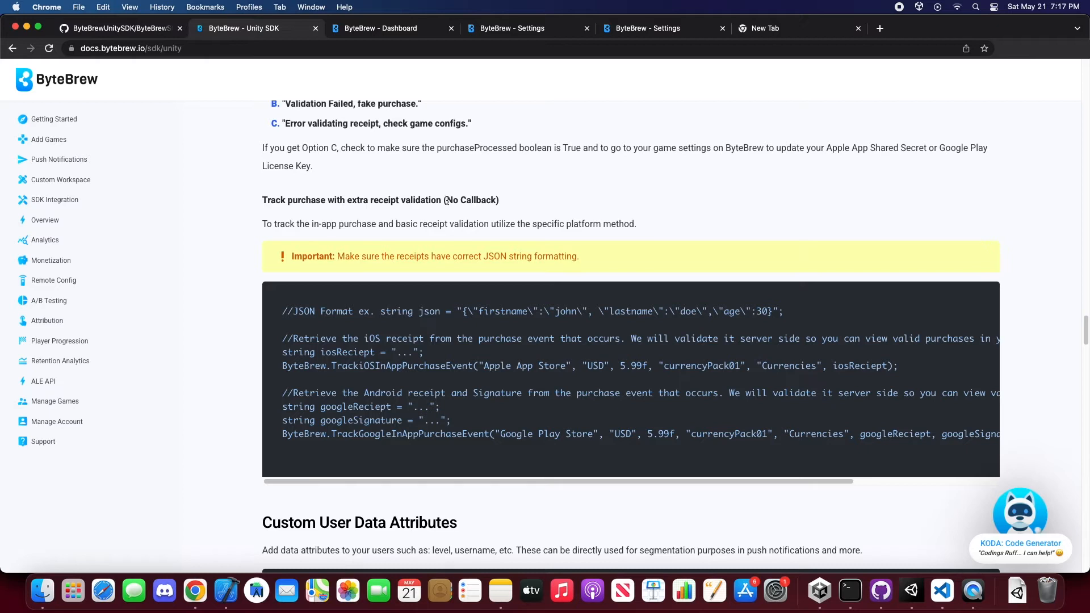
{"action": "mouse_move", "coordinate": [819, 590]}
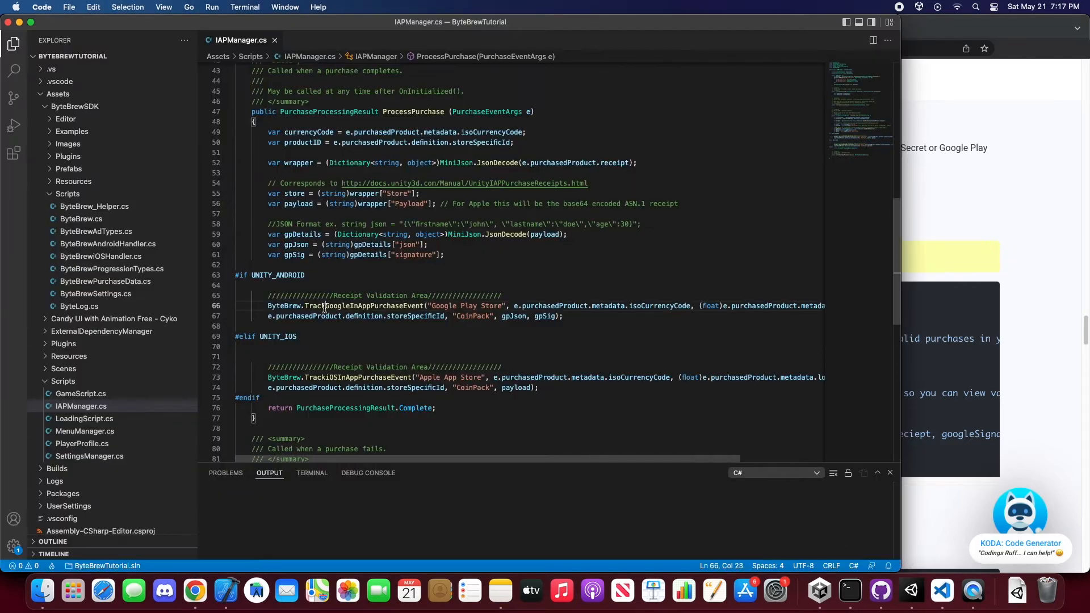
Locate the validation-callback sample and select the ValidateiOSInAppPurchaseEvent method name.
{"action": "left_click", "coordinate": [194, 591]}
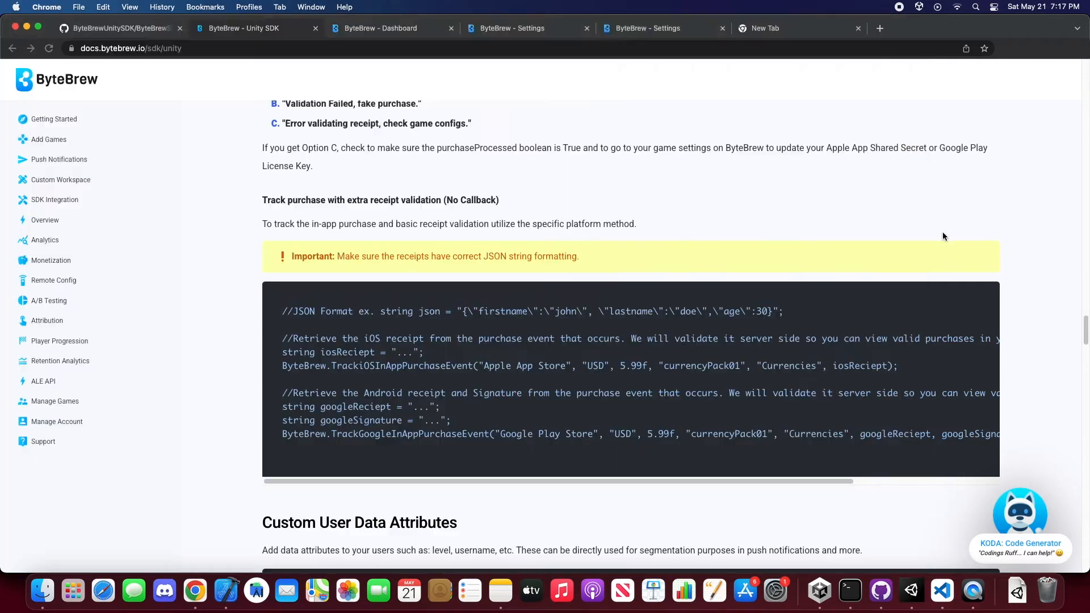
{"action": "mouse_move", "coordinate": [429, 450]}
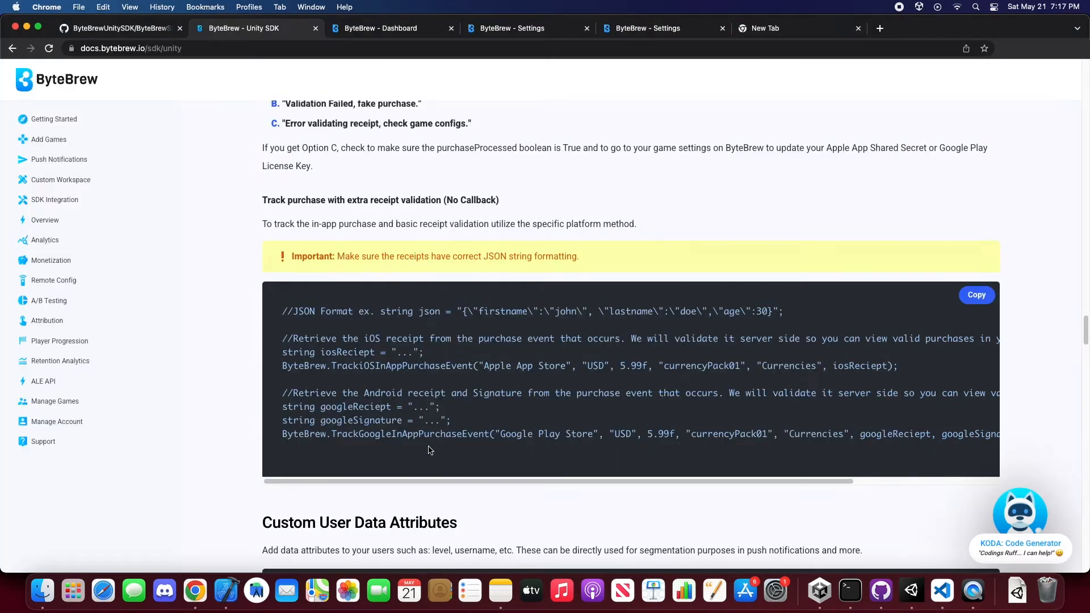
{"action": "mouse_move", "coordinate": [332, 367]}
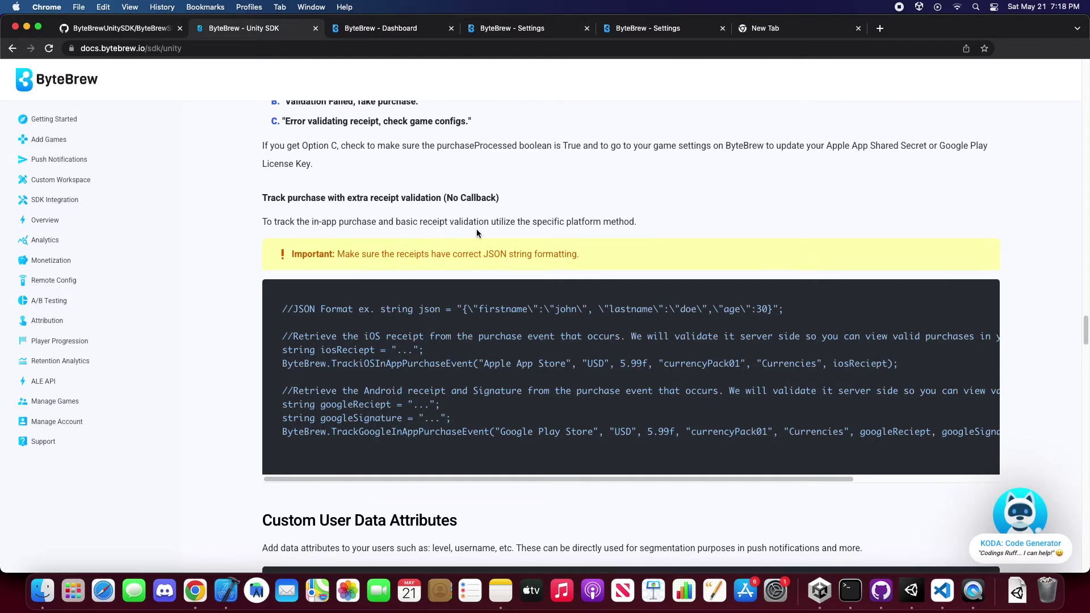
{"action": "scroll", "scroll_direction": "down", "scroll_amount": 3}
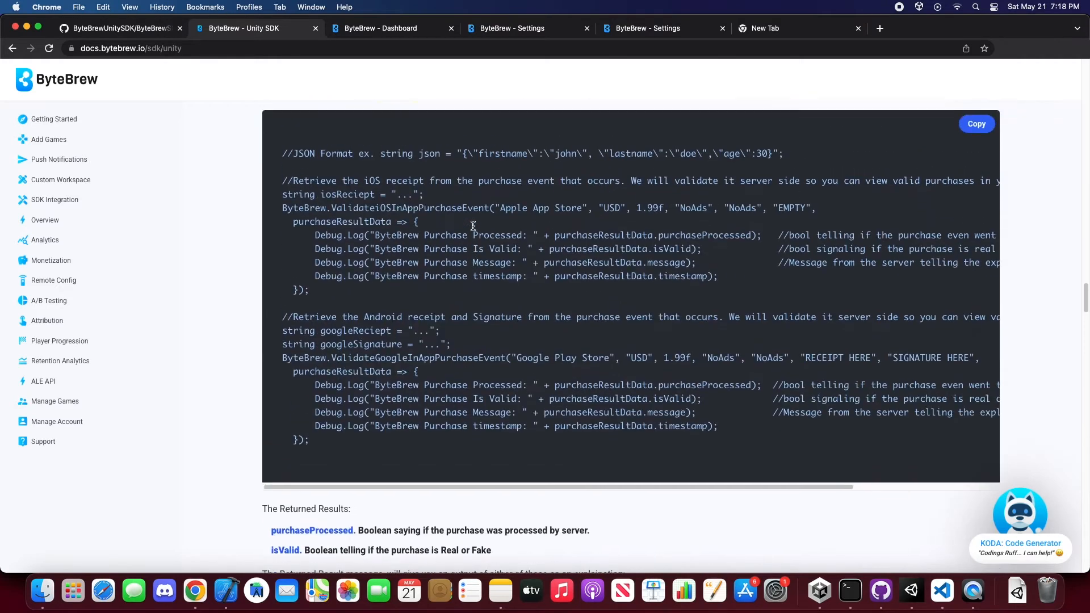
{"action": "scroll", "scroll_direction": "up", "scroll_amount": 3}
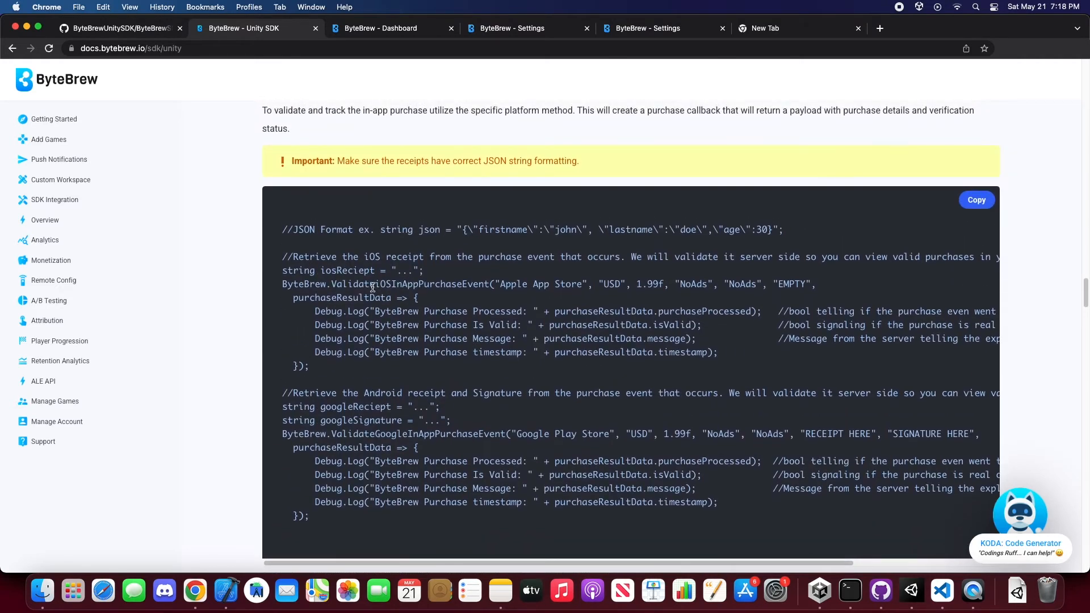
{"action": "mouse_move", "coordinate": [368, 442]}
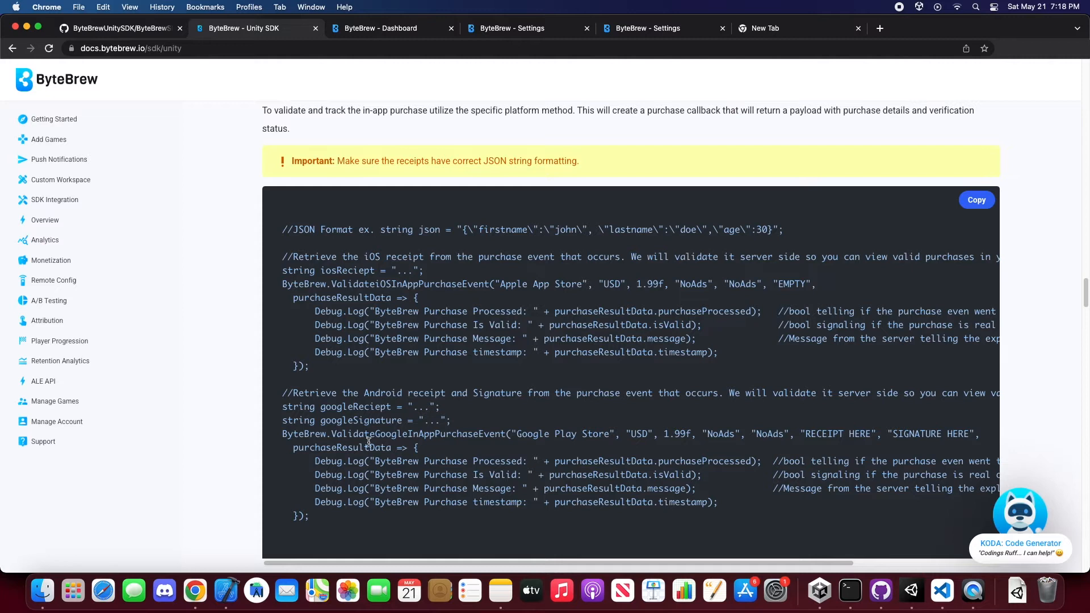
{"action": "mouse_move", "coordinate": [393, 291]}
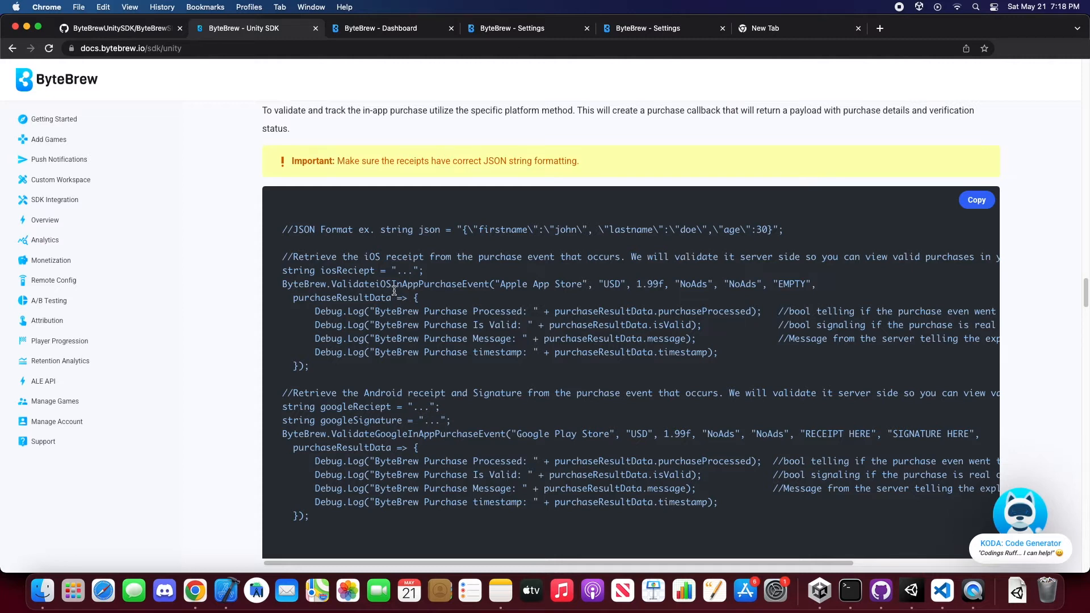
{"action": "double_click", "coordinate": [410, 284]}
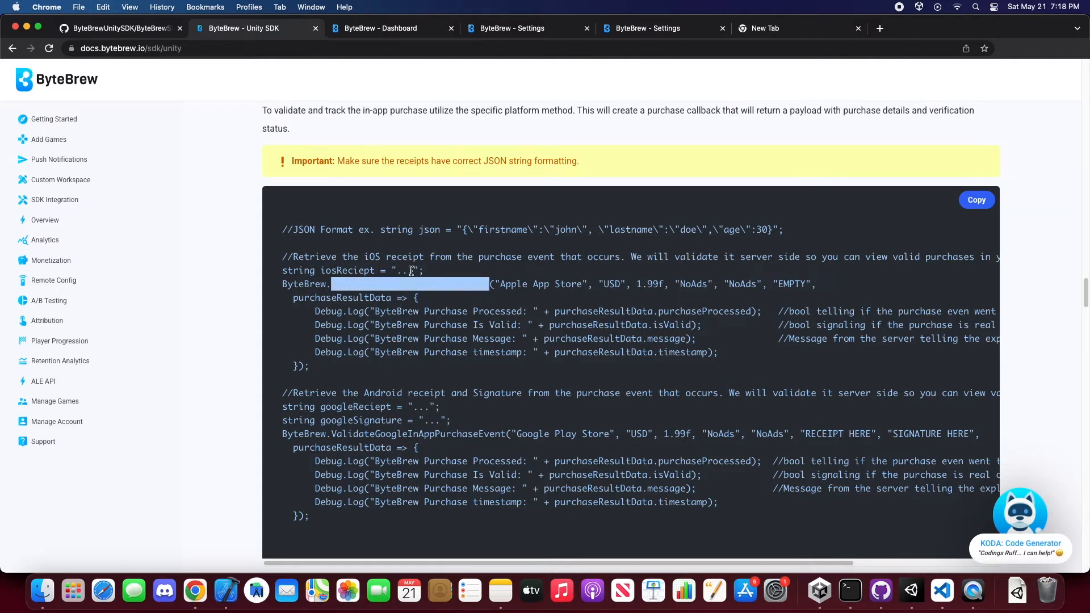
Give ValidateiOSInAppPurchaseEvent a purchaseResultData callback logging purchaseResultData.isValid.
{"action": "left_click", "coordinate": [940, 590]}
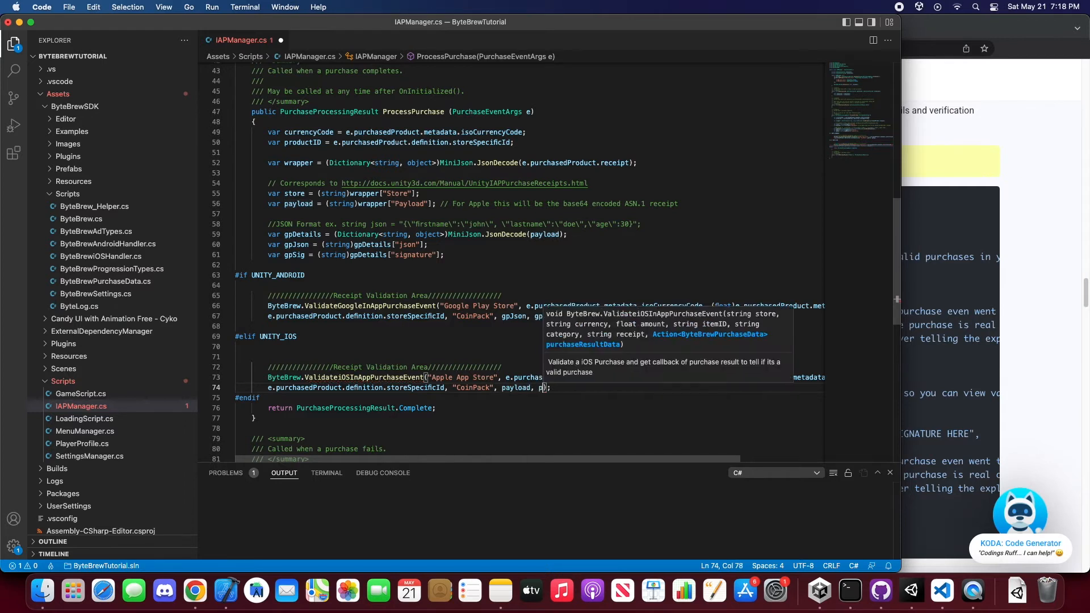
{"action": "type", "text": "urchaseResultData => {"}
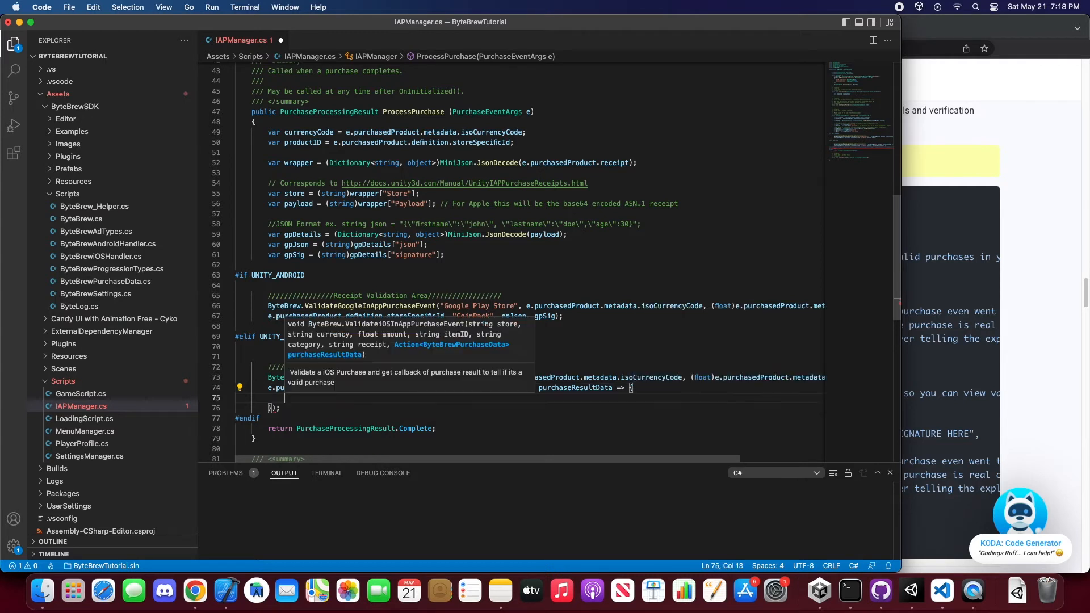
{"action": "left_click", "coordinate": [453, 351]}
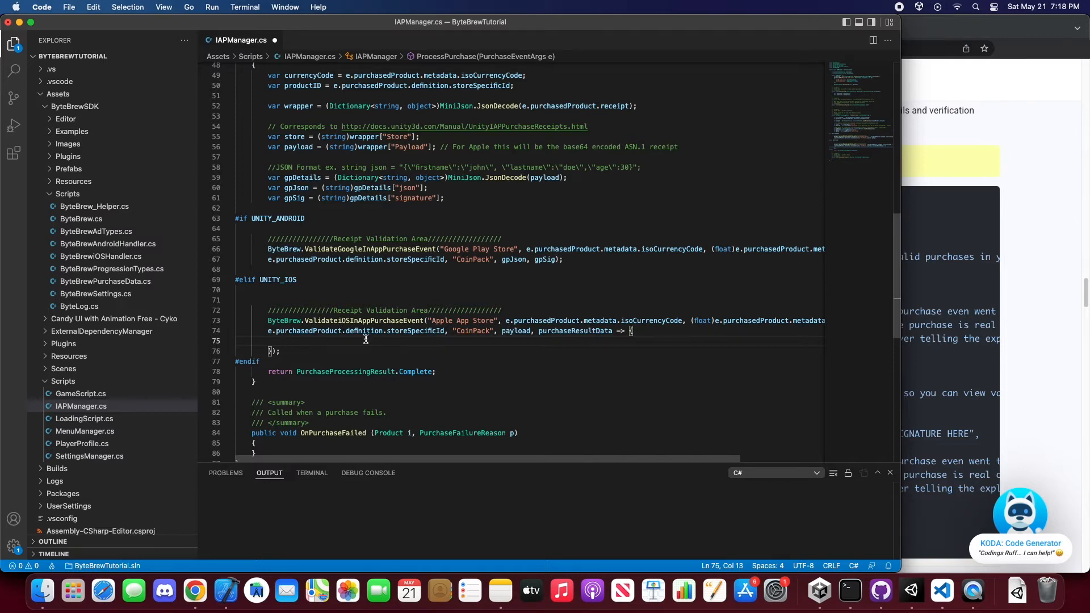
{"action": "mouse_move", "coordinate": [381, 343]}
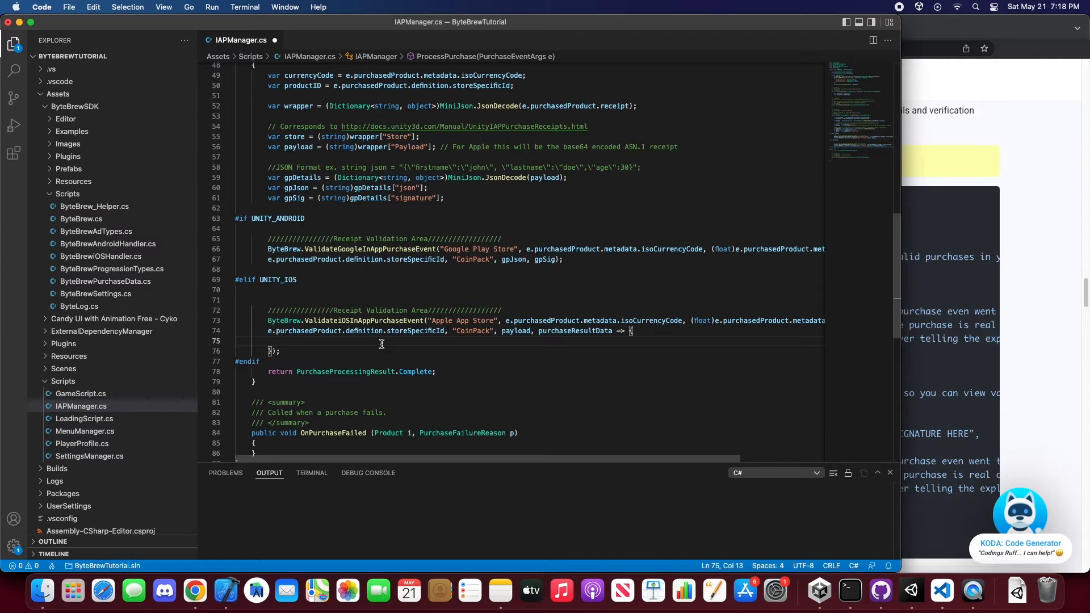
{"action": "type", "text": "Debug.Log"}
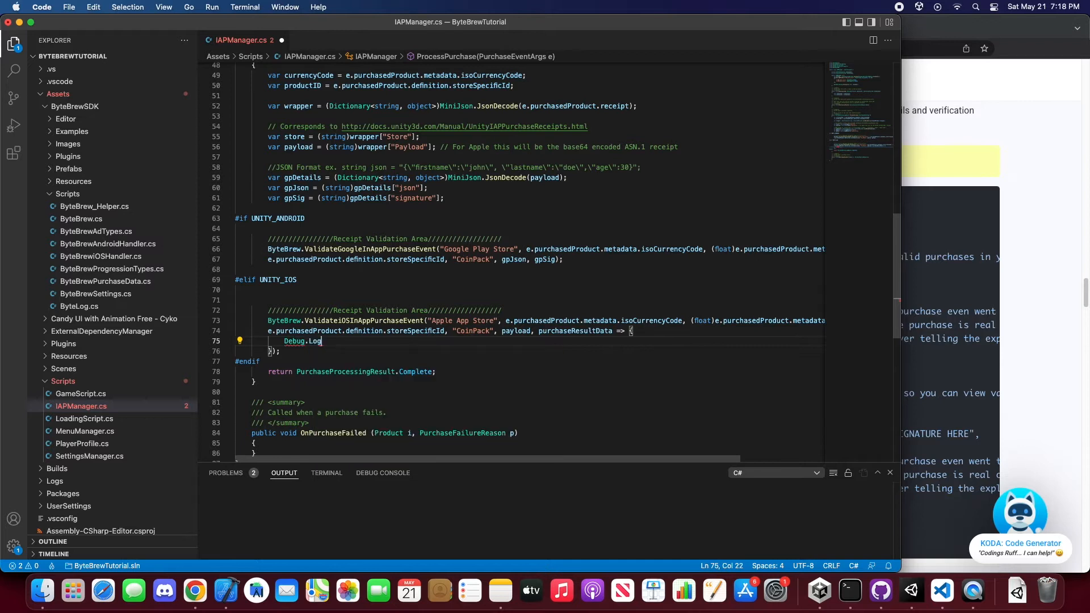
{"action": "type", "text": "(p"}
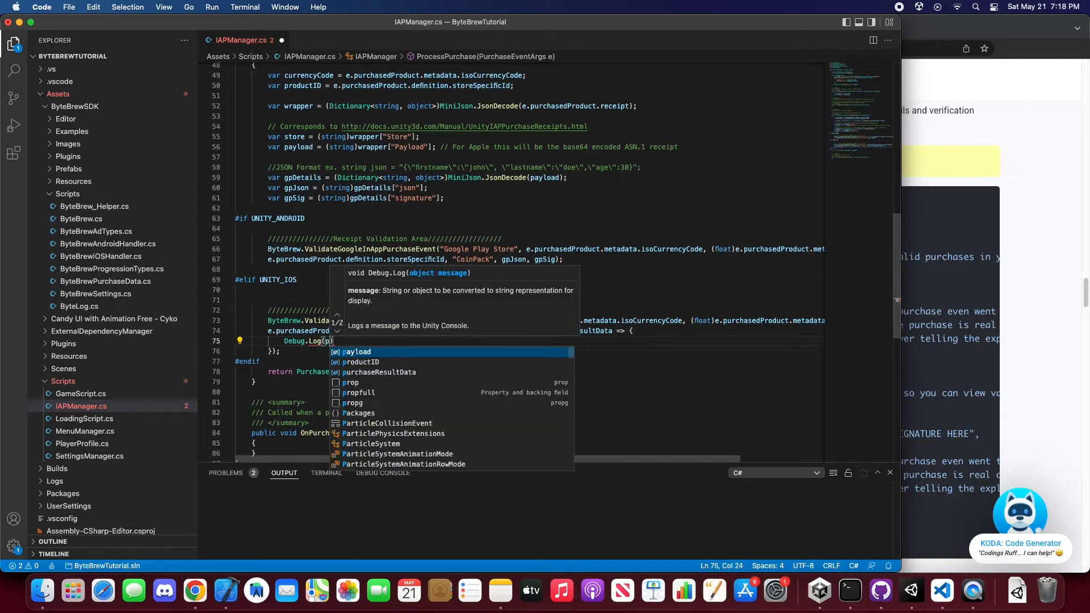
{"action": "type", "text": "urchaseResultData.isValid"}
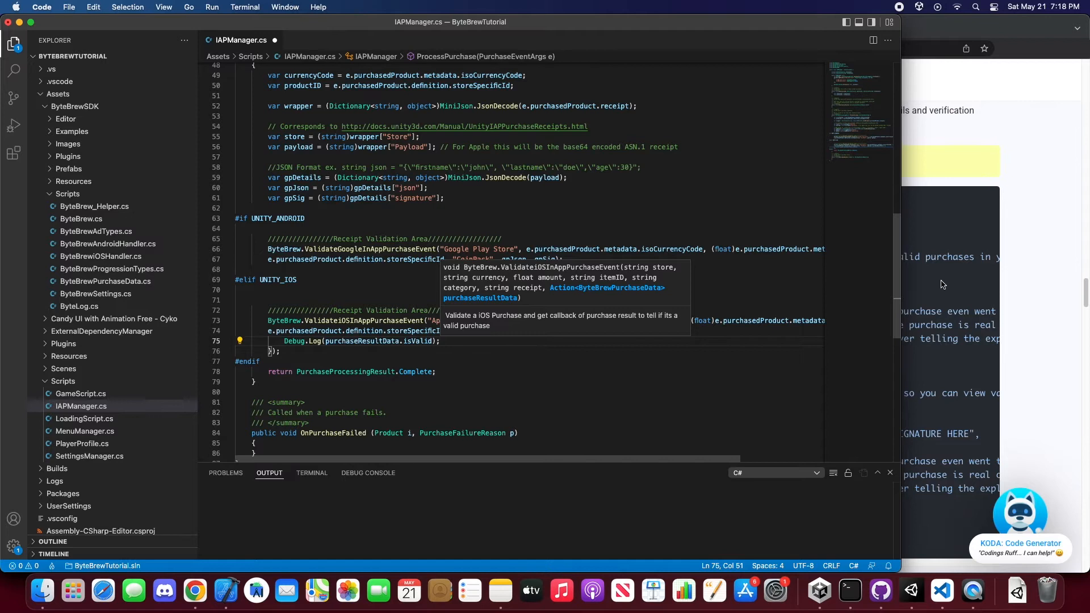
{"action": "left_click", "coordinate": [194, 591]}
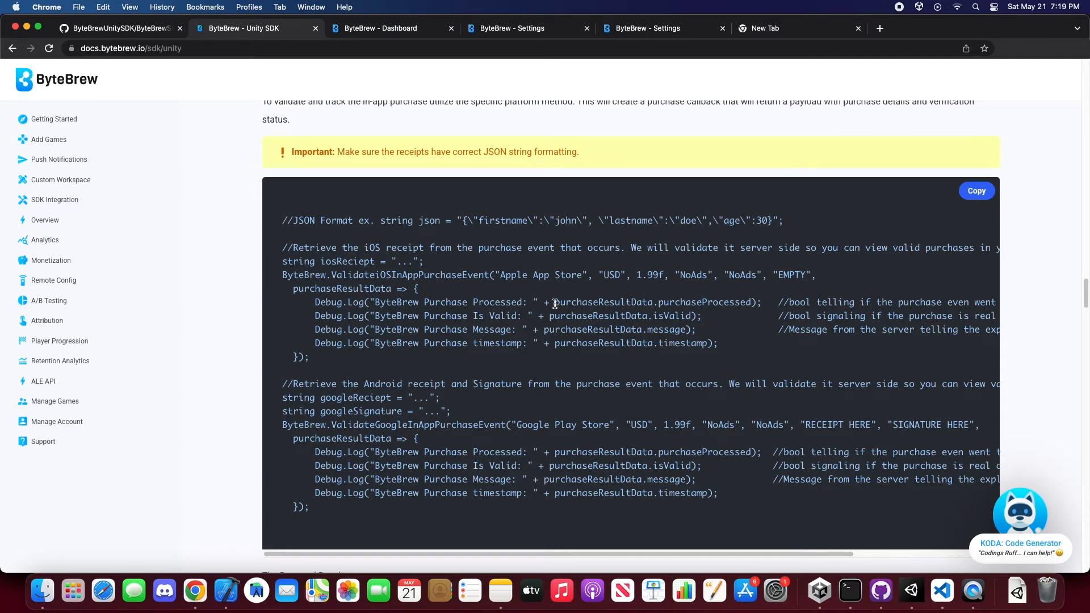
{"action": "mouse_move", "coordinate": [501, 312]}
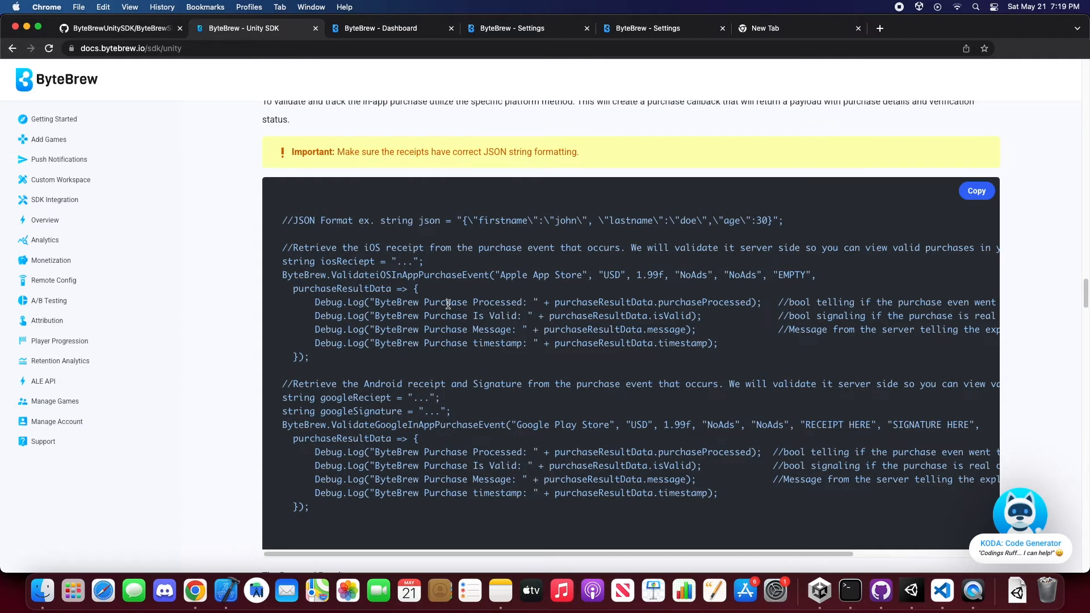
{"action": "mouse_move", "coordinate": [671, 318]}
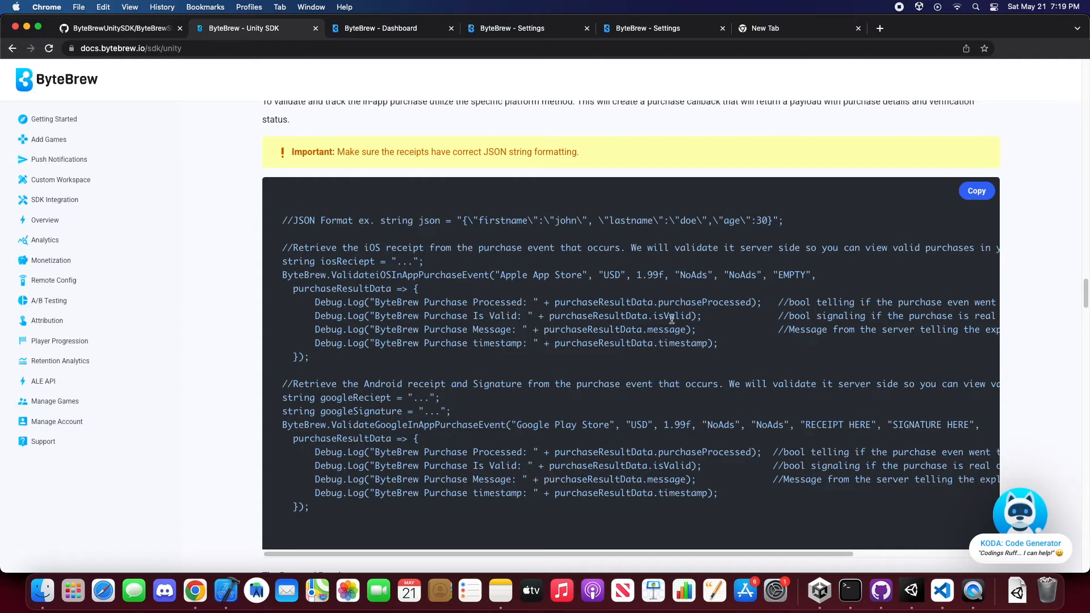
{"action": "mouse_move", "coordinate": [746, 328]}
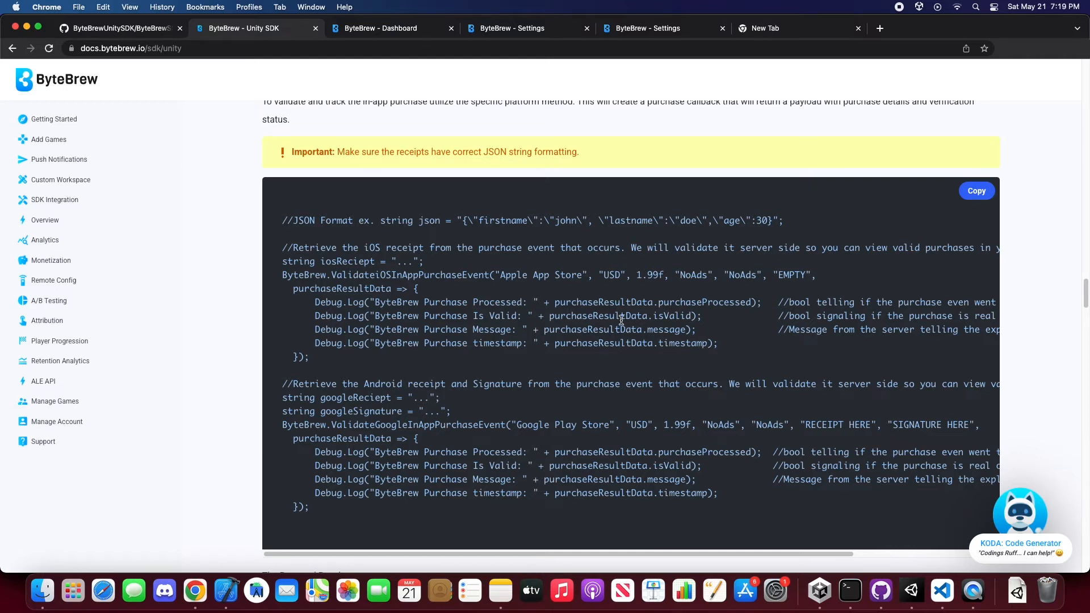
{"action": "mouse_move", "coordinate": [550, 326]}
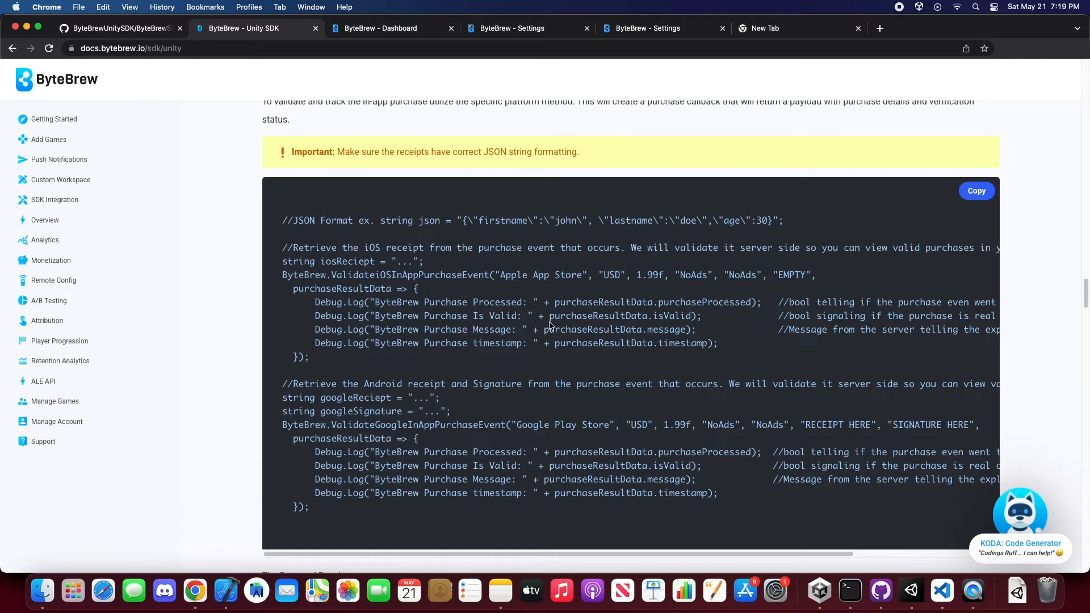
{"action": "mouse_move", "coordinate": [646, 334]}
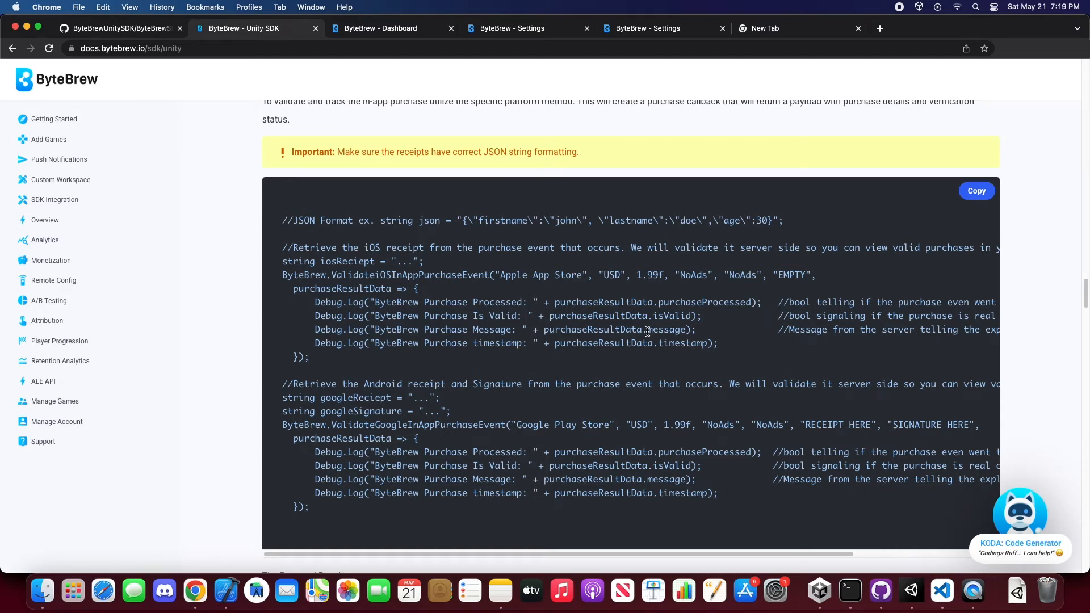
{"action": "mouse_move", "coordinate": [661, 318]}
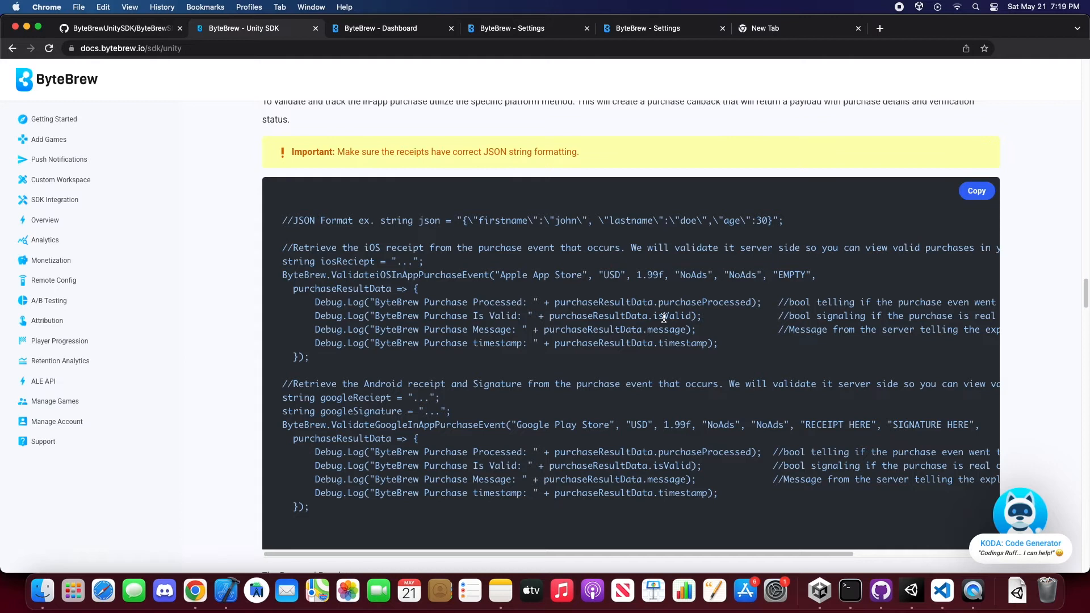
{"action": "mouse_move", "coordinate": [687, 357]}
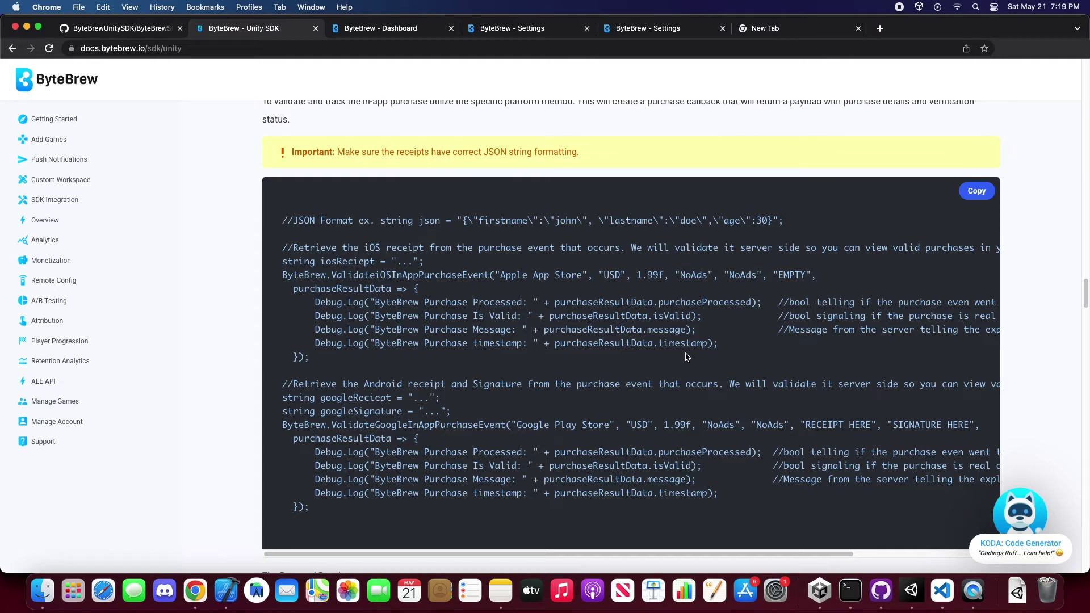
{"action": "mouse_move", "coordinate": [693, 330]}
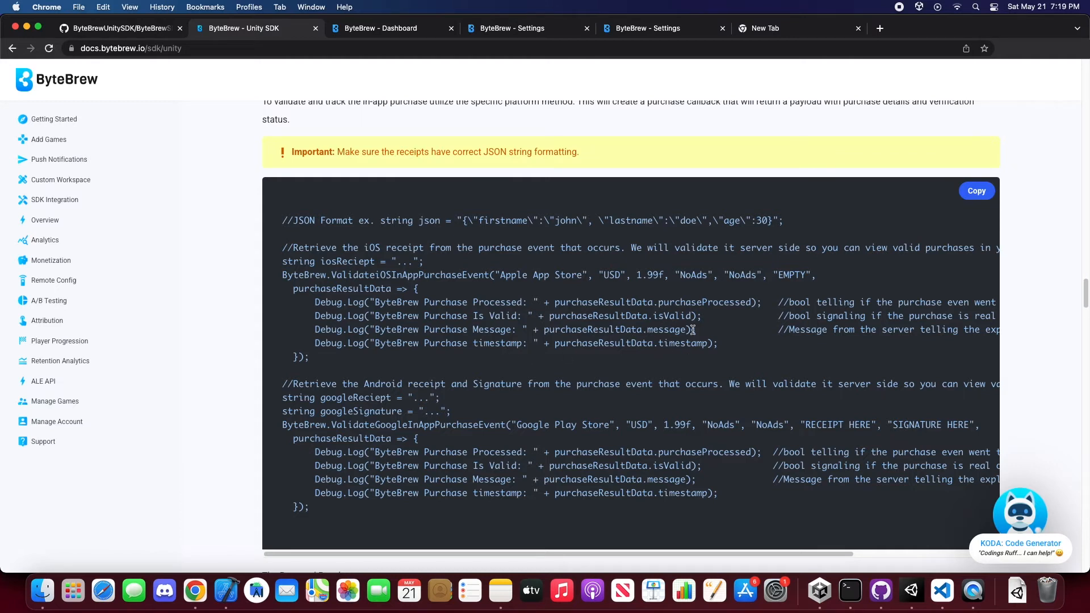
{"action": "mouse_move", "coordinate": [638, 326]}
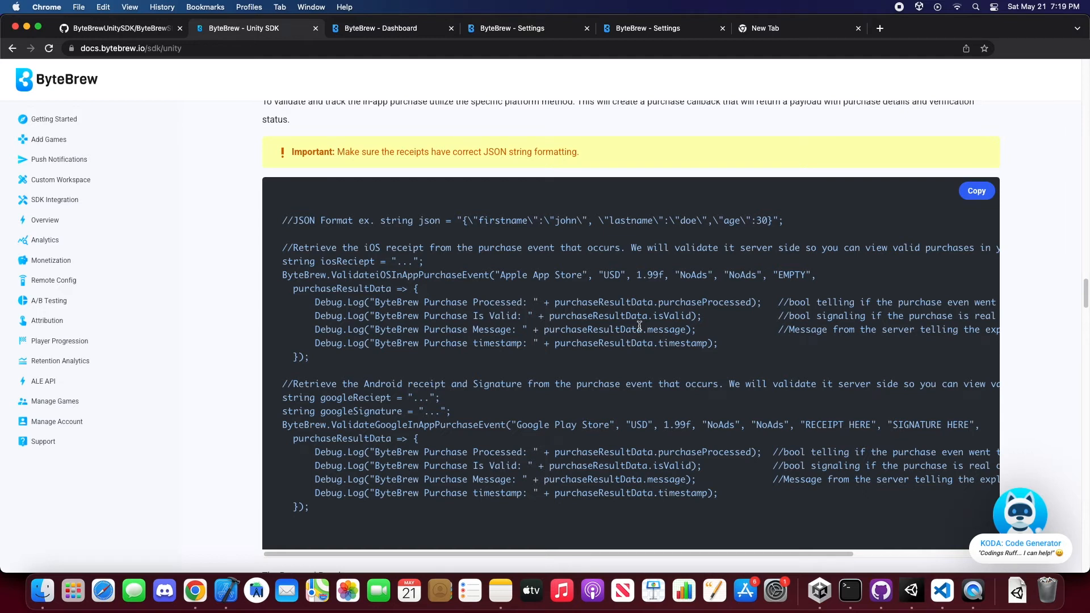
{"action": "mouse_move", "coordinate": [941, 591]}
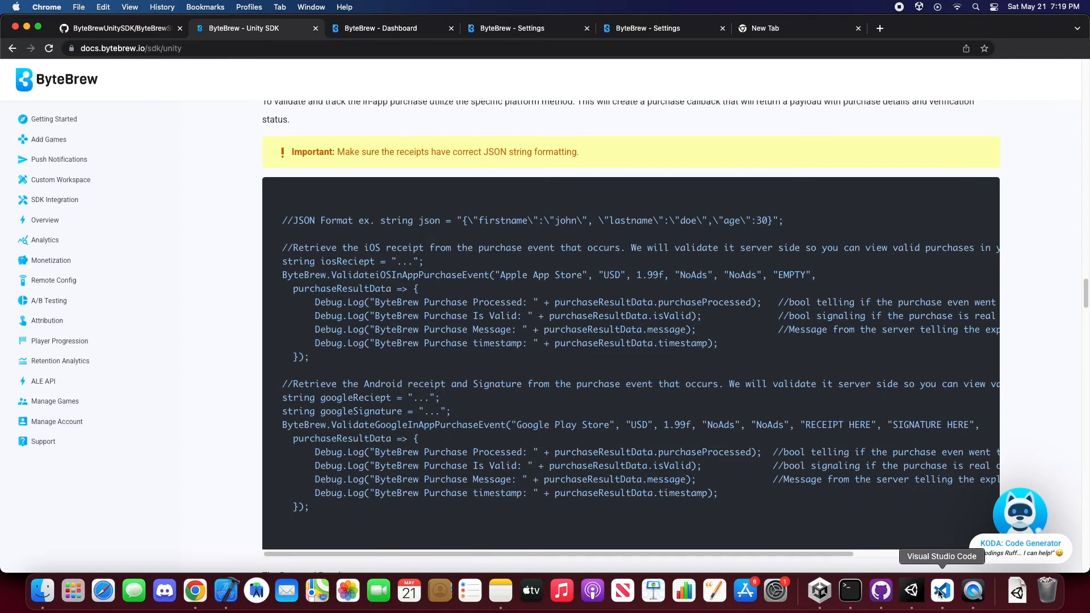
{"action": "left_click", "coordinate": [940, 591]}
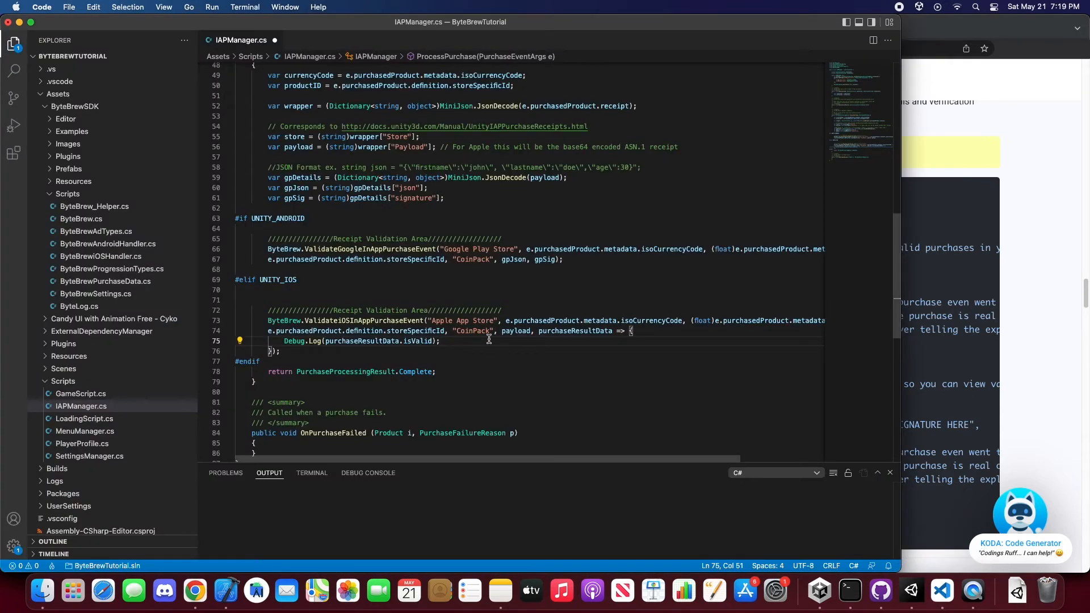
Add an if on purchaseResultData.isValid that logs "Success its valid".
{"action": "type", "text": "if("}
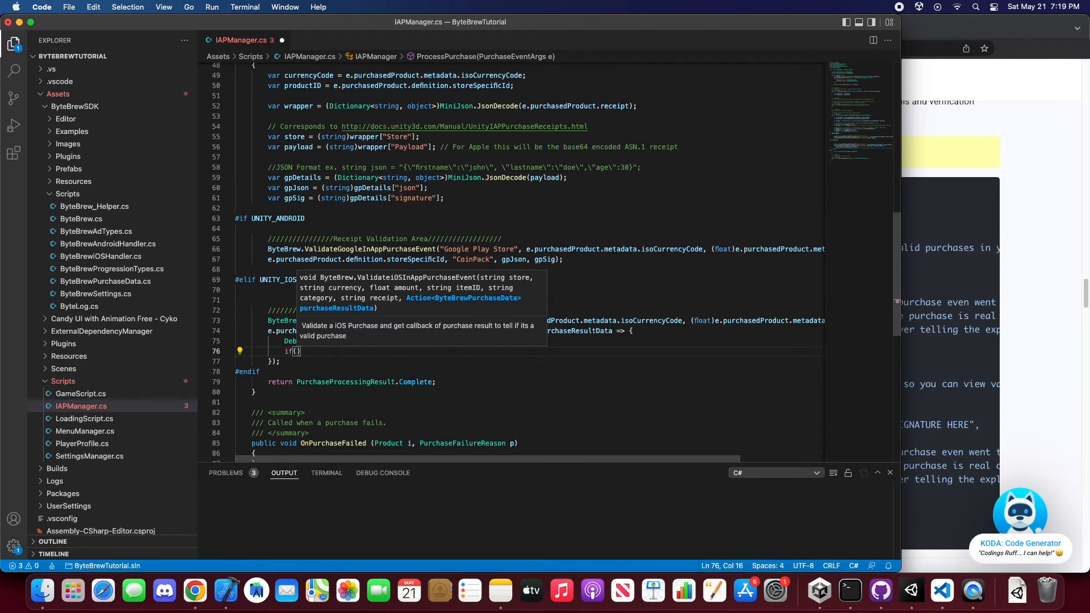
{"action": "type", "text": "purchaseResultData."}
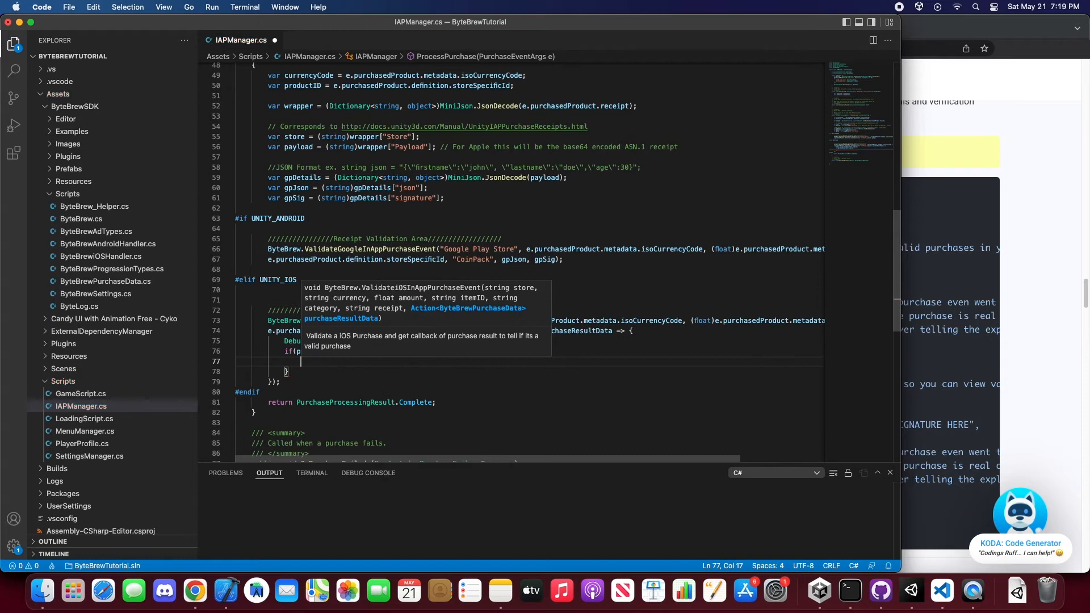
{"action": "mouse_move", "coordinate": [402, 364]}
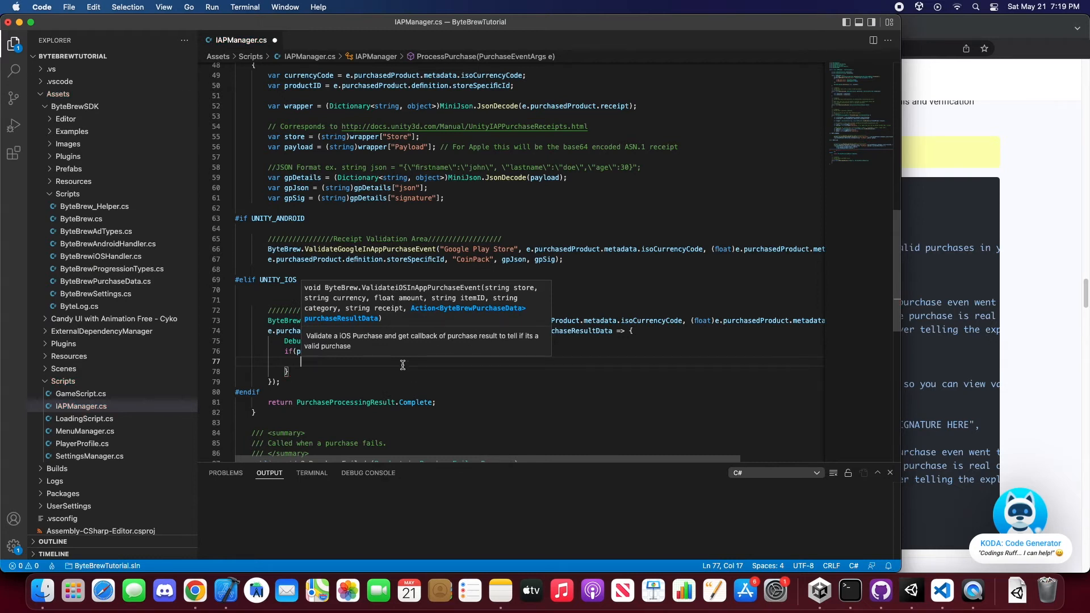
{"action": "type", "text": "Debug.Log(\"Succe"}
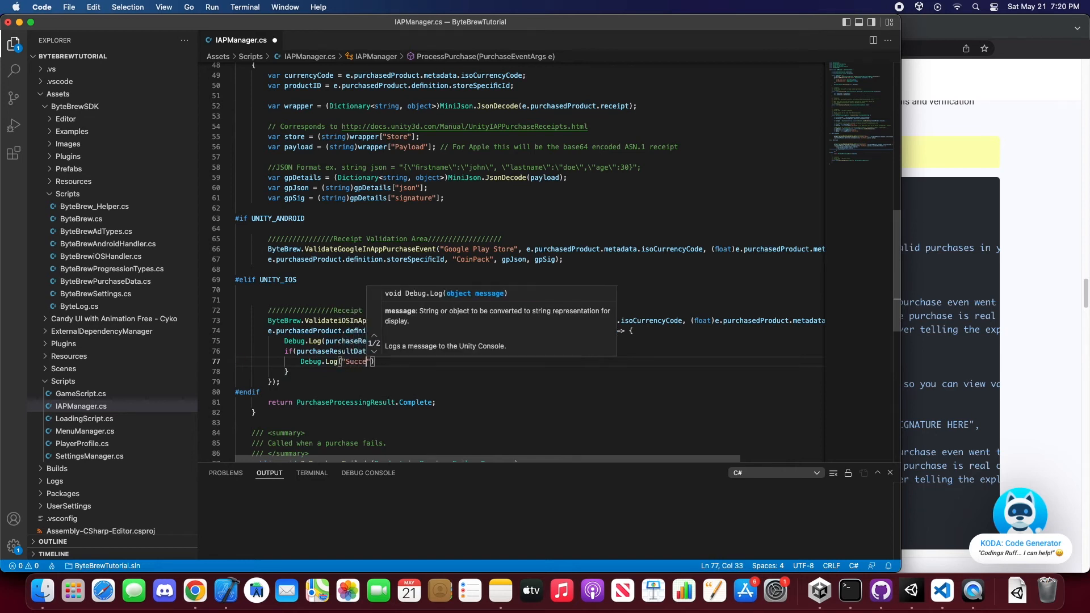
{"action": "type", "text": "ss its valid"}
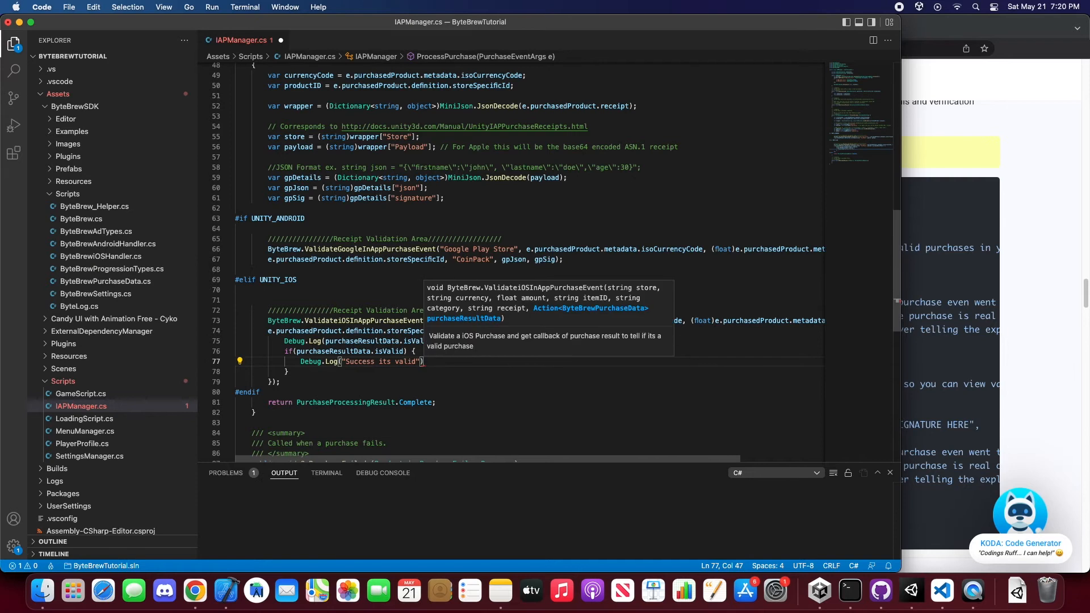
{"action": "type", "text": "else Packages"}
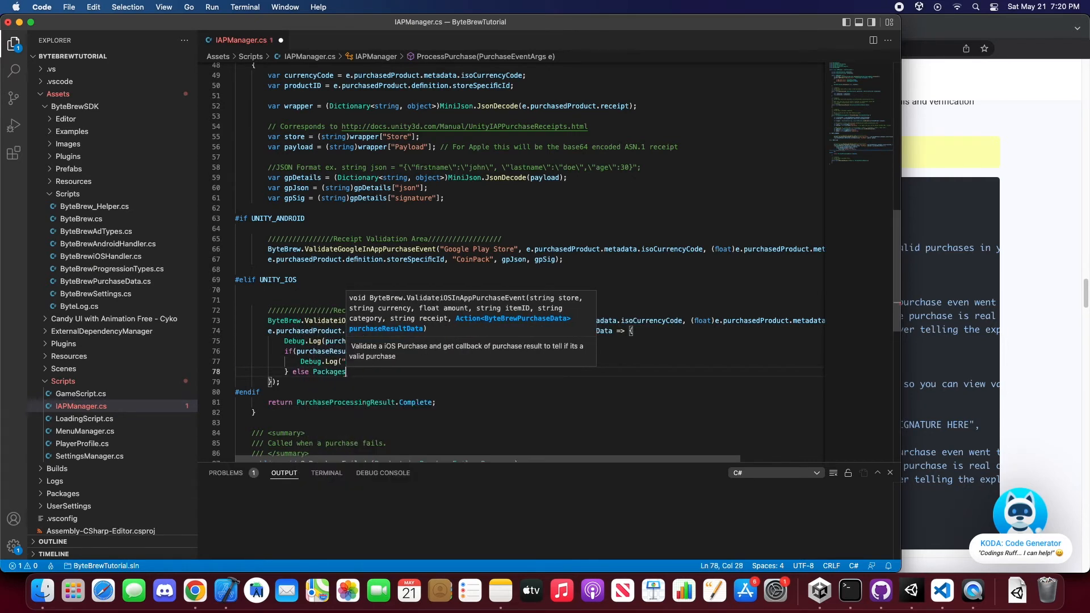
In the else branch log "did it purchase " + purchaseProcessed and the result message.
{"action": "key", "text": "Backspace"}
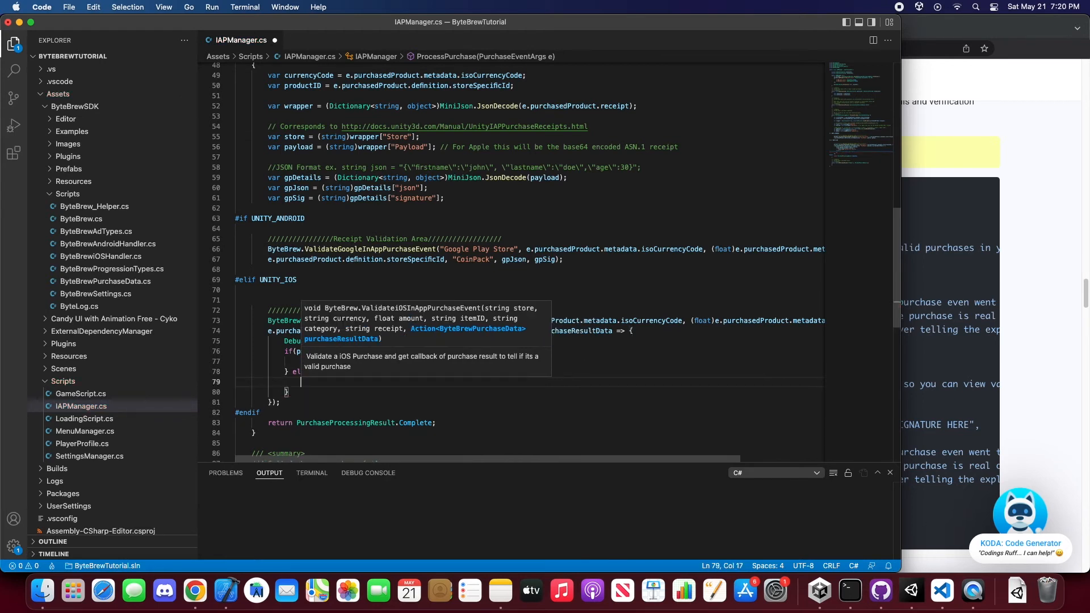
{"action": "type", "text": "Debug.Log(\""}
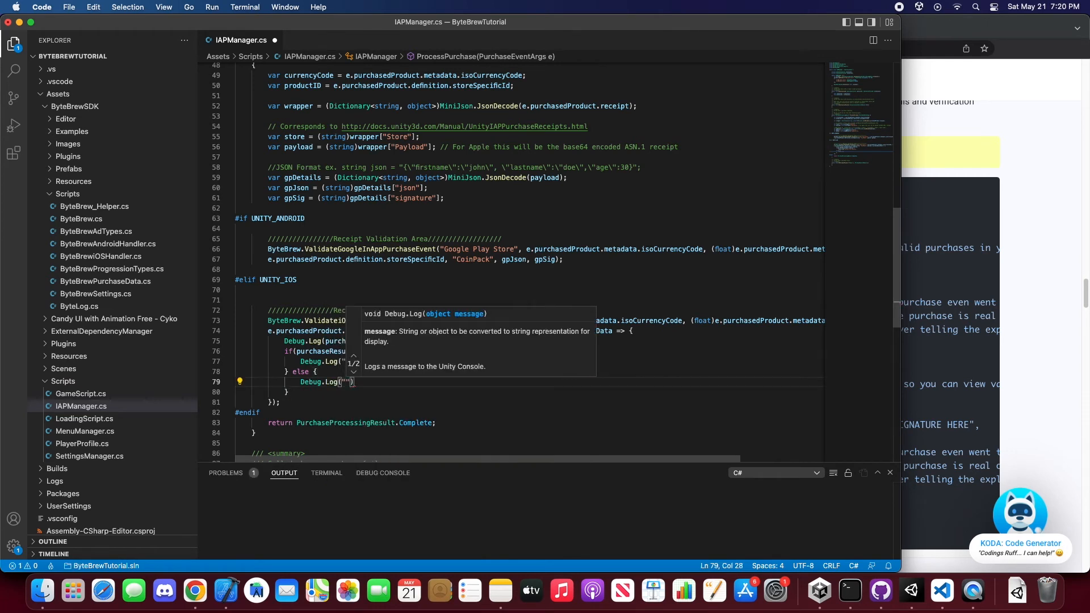
{"action": "type", "text": "did it"}
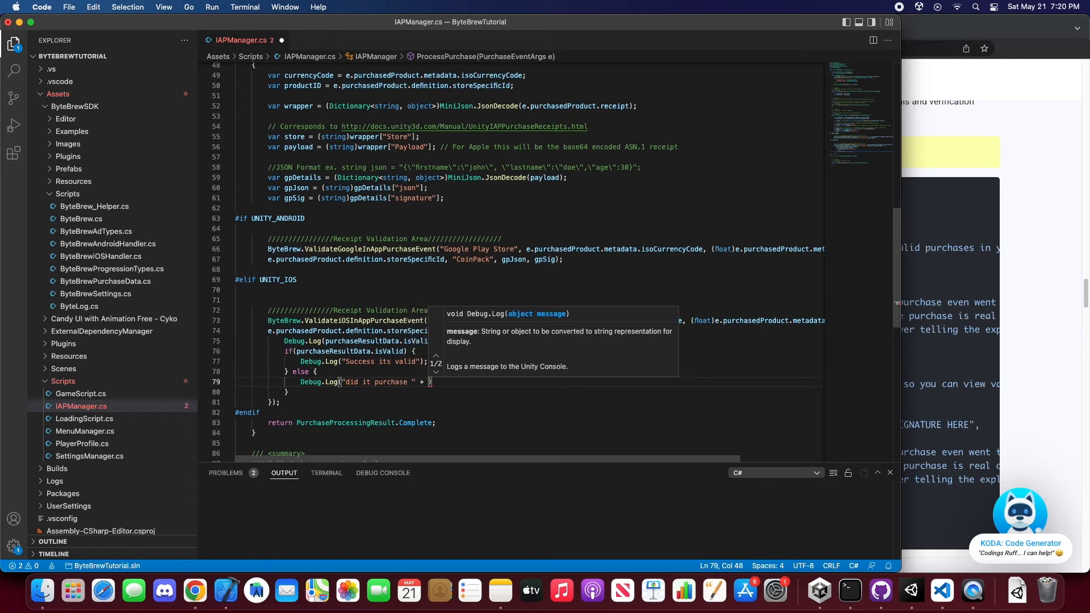
{"action": "type", "text": "purchaseResultData."}
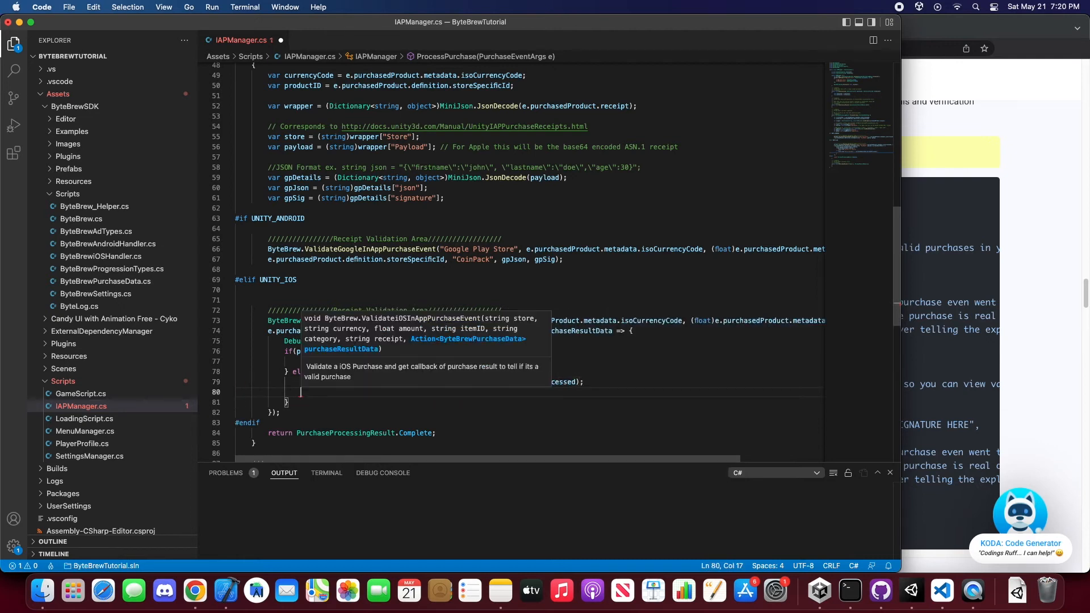
{"action": "type", "text": "Debug.Log(\""}
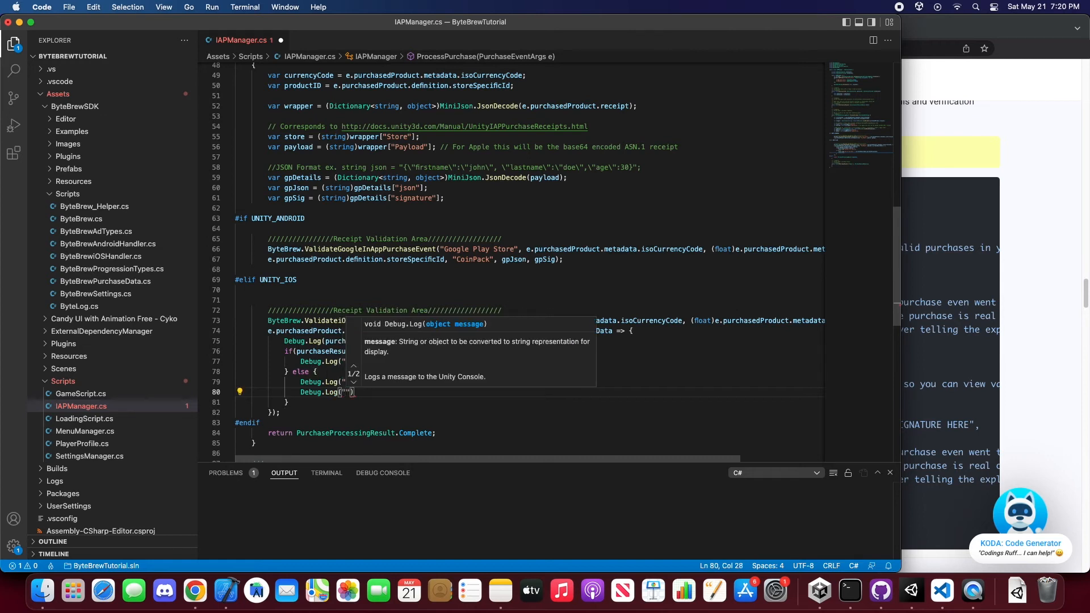
{"action": "type", "text": "p"}
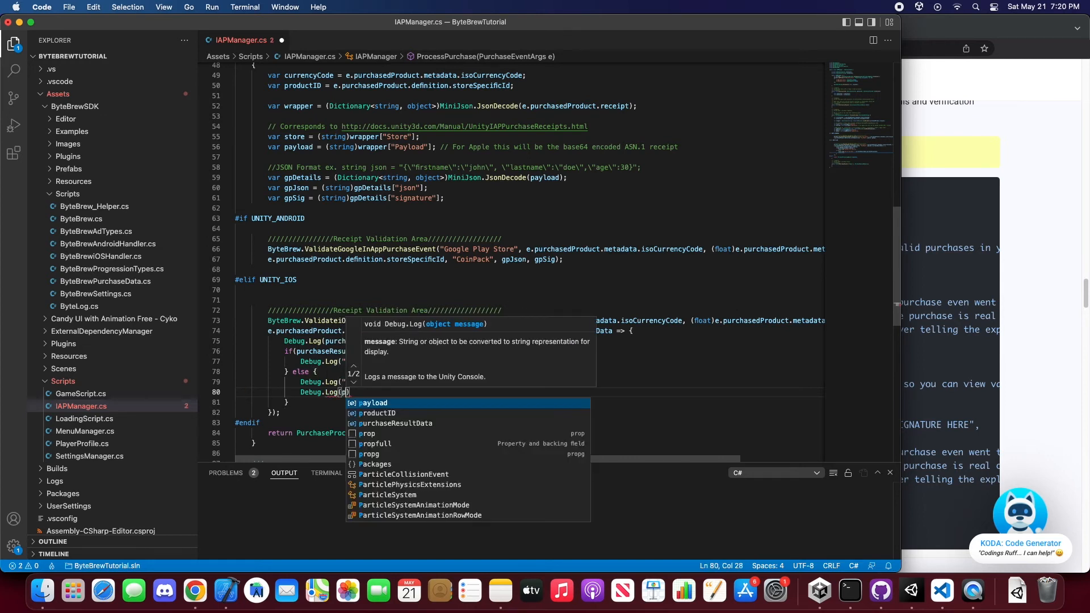
{"action": "type", "text": "ur"}
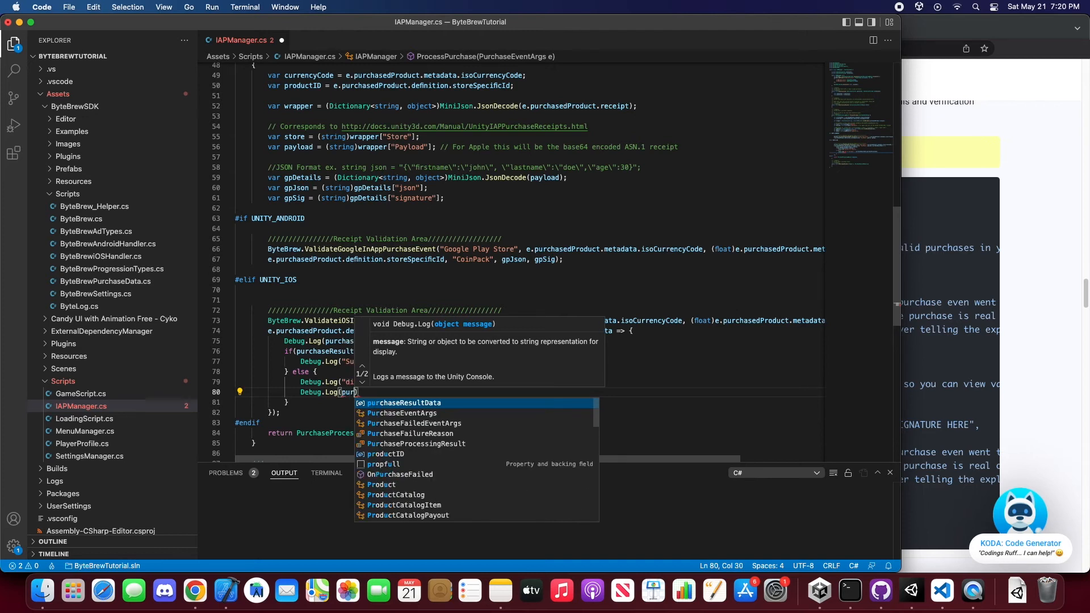
{"action": "type", "text": "purchaseResultData.message"}
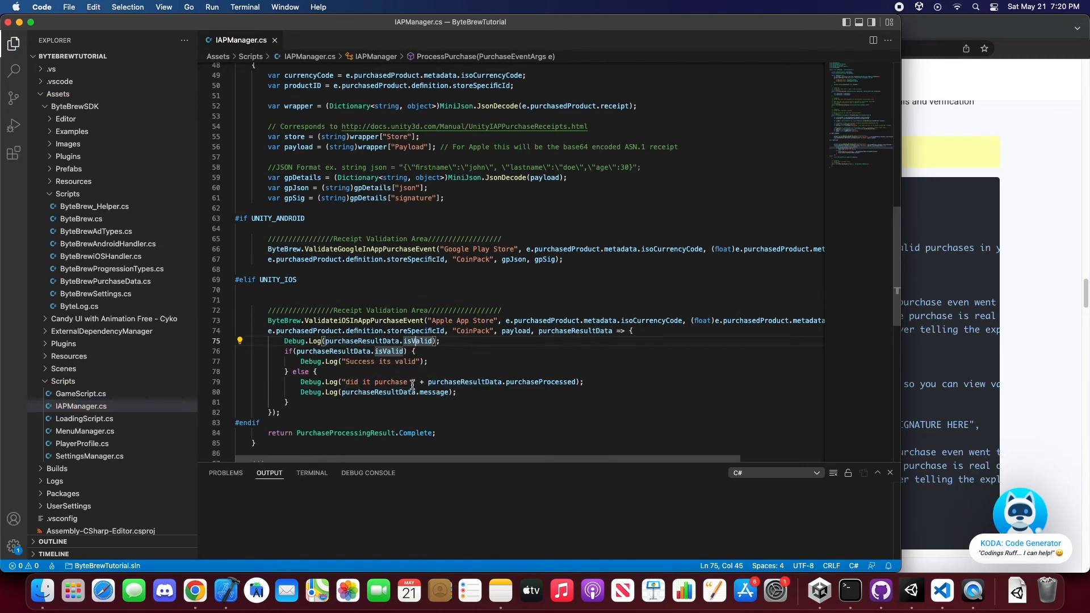
{"action": "mouse_move", "coordinate": [421, 392]}
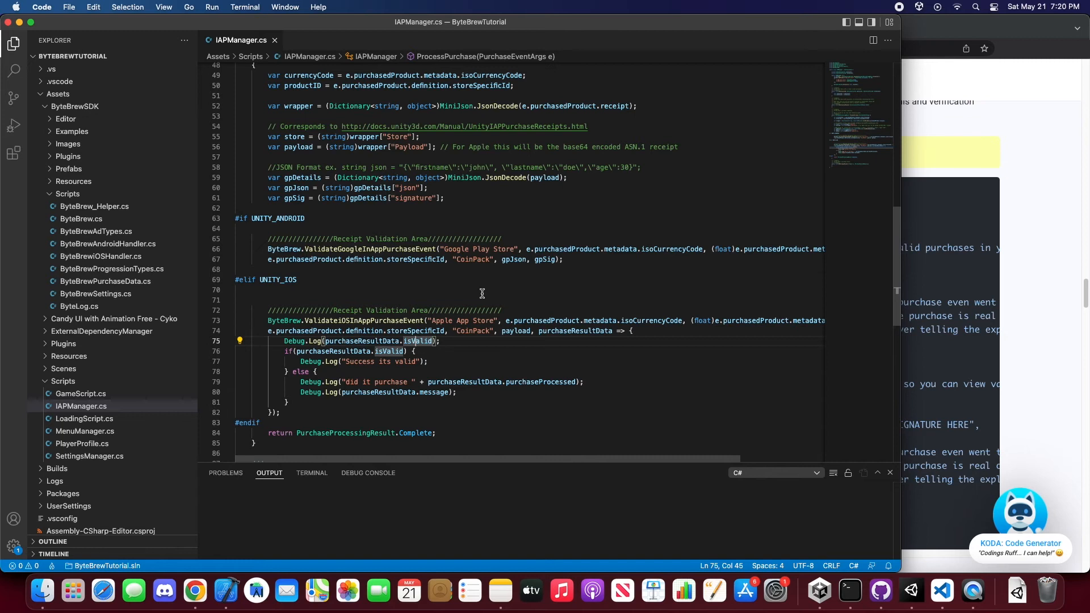
{"action": "mouse_move", "coordinate": [434, 331]}
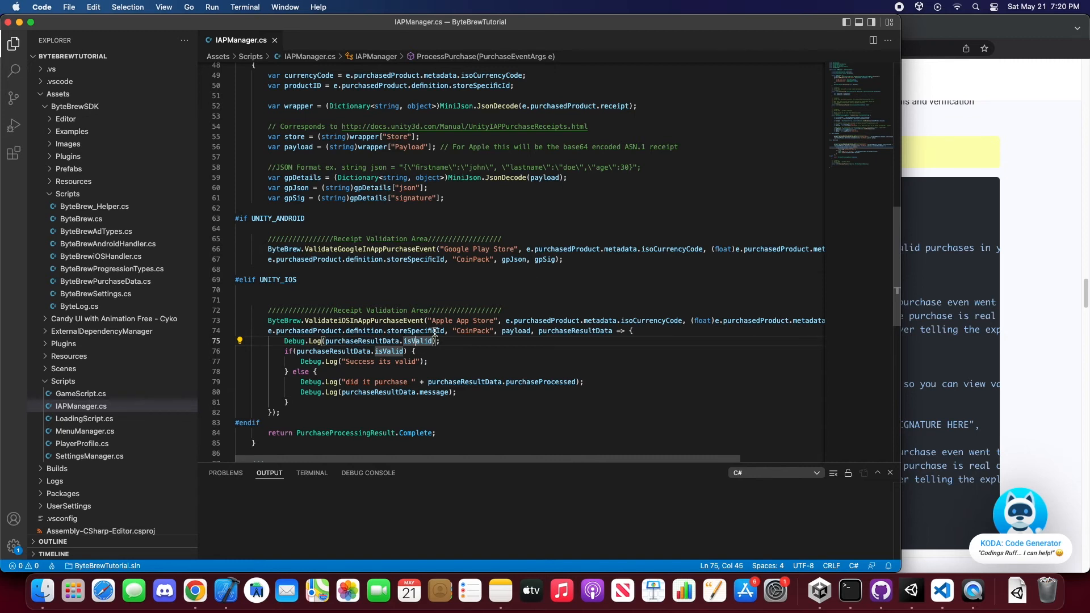
{"action": "mouse_move", "coordinate": [539, 330]}
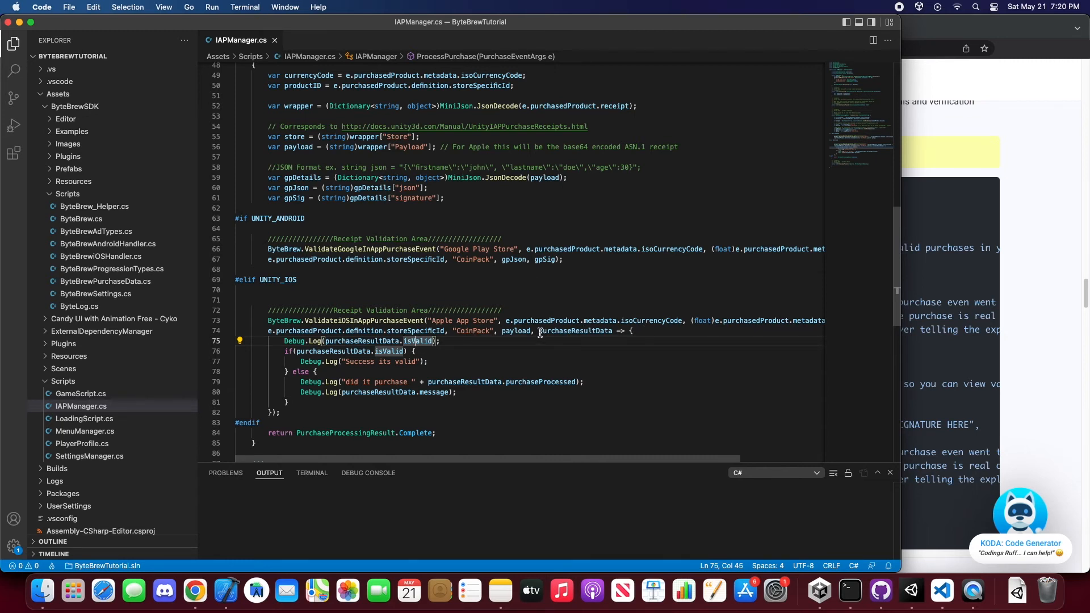
{"action": "left_click", "coordinate": [399, 381]}
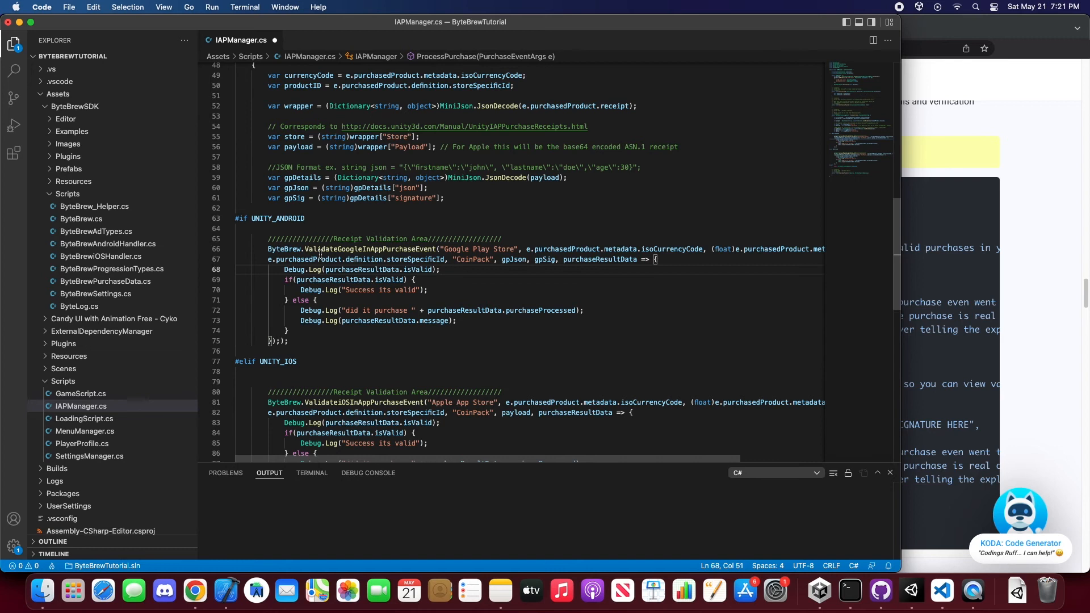
Scroll to compare the Android callback's closing brackets against the iOS branch.
{"action": "scroll", "scroll_direction": "down", "scroll_amount": 3}
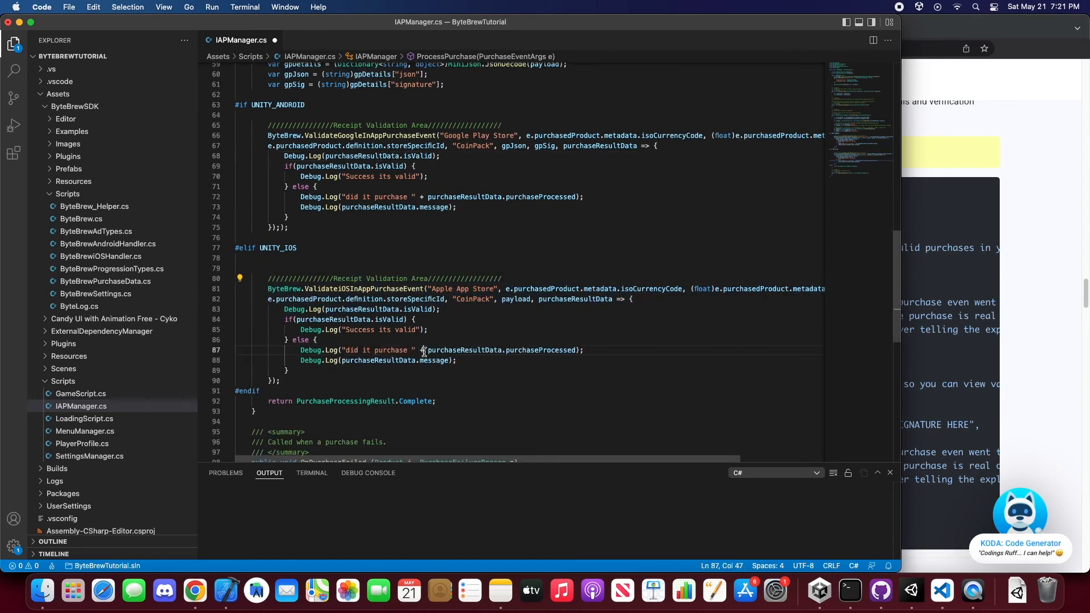
{"action": "scroll", "scroll_direction": "up", "scroll_amount": 3}
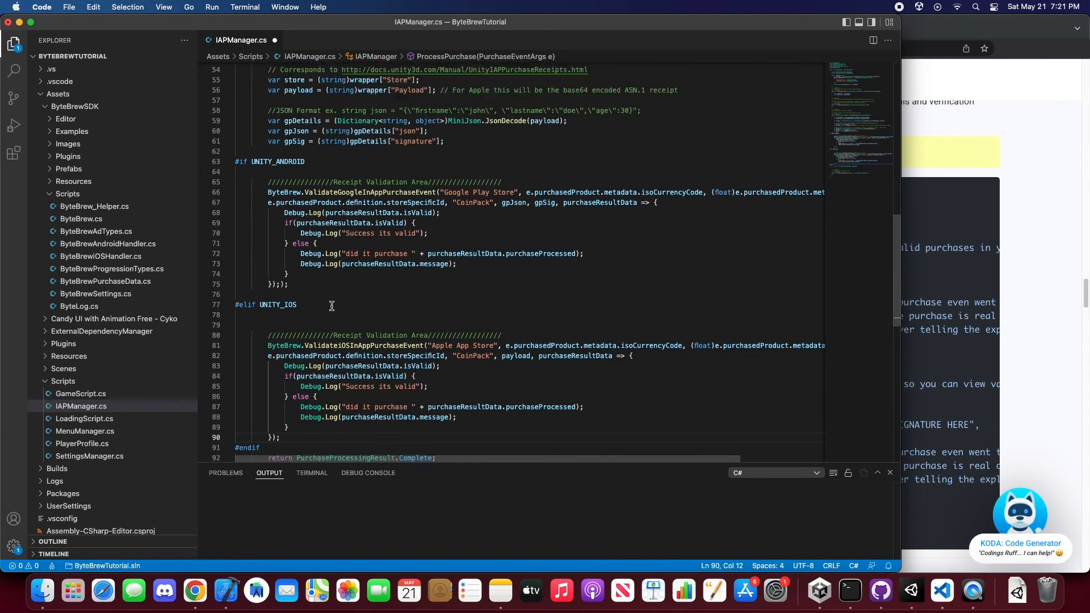
{"action": "scroll", "scroll_direction": "up", "scroll_amount": 3}
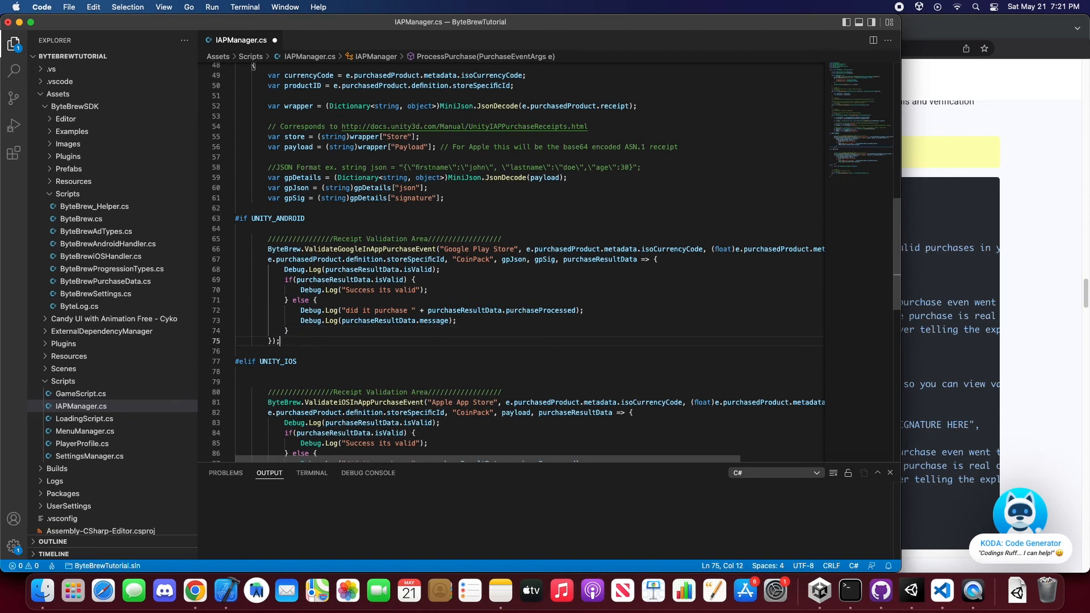
{"action": "scroll", "scroll_direction": "down", "scroll_amount": 3}
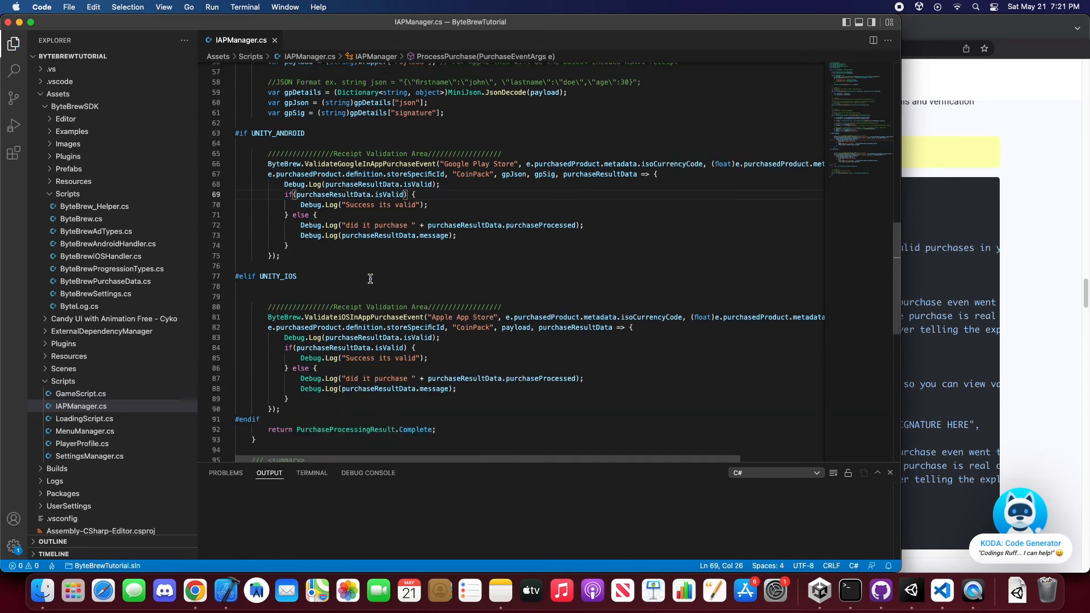
{"action": "scroll", "scroll_direction": "down", "scroll_amount": 3}
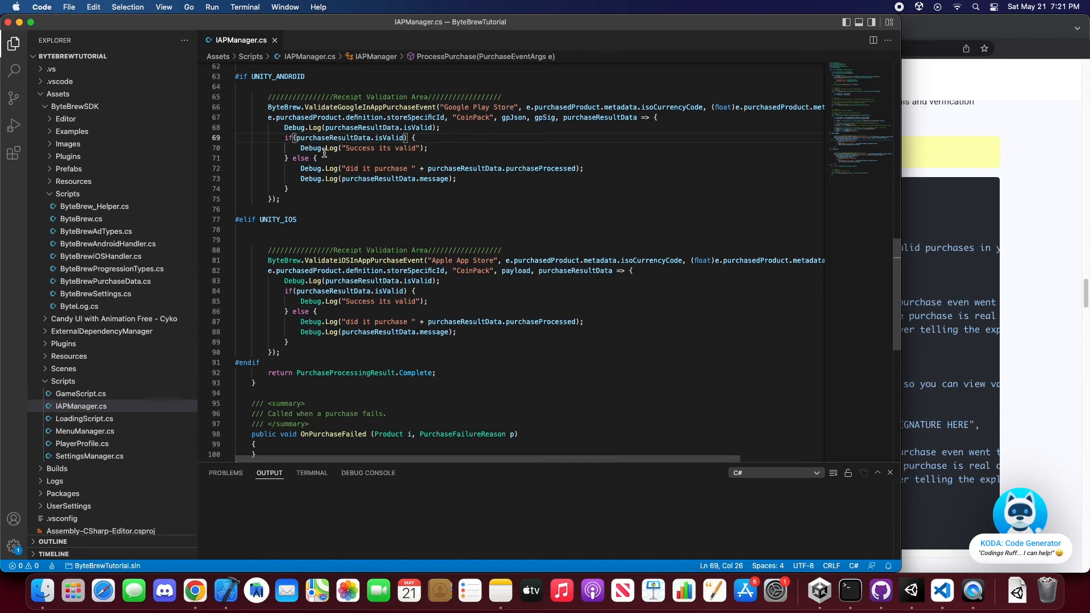
{"action": "mouse_move", "coordinate": [516, 321]}
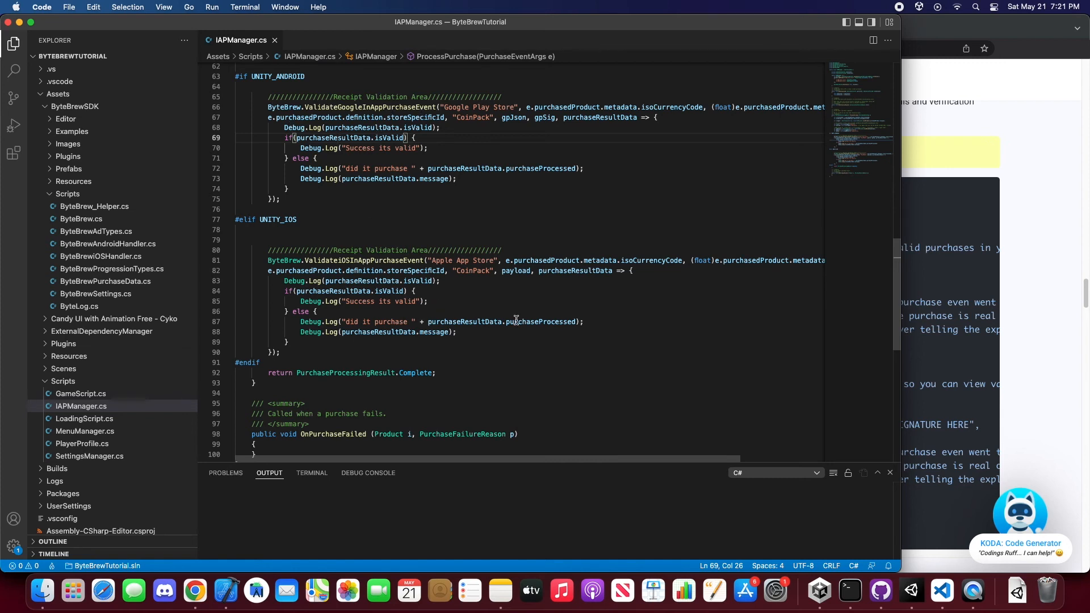
{"action": "mouse_move", "coordinate": [561, 591]}
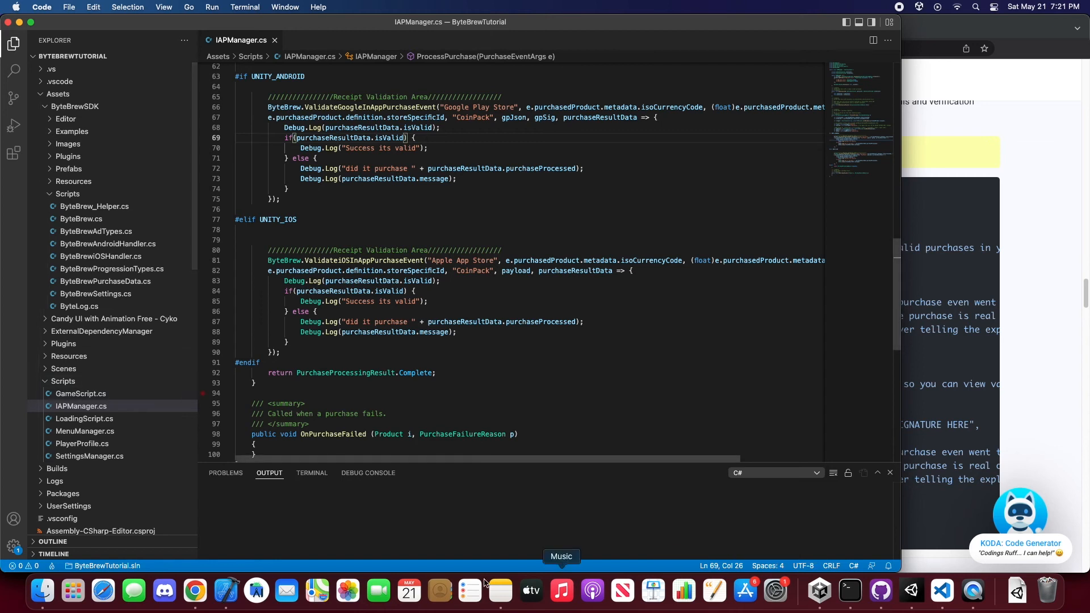
{"action": "mouse_move", "coordinate": [443, 350]}
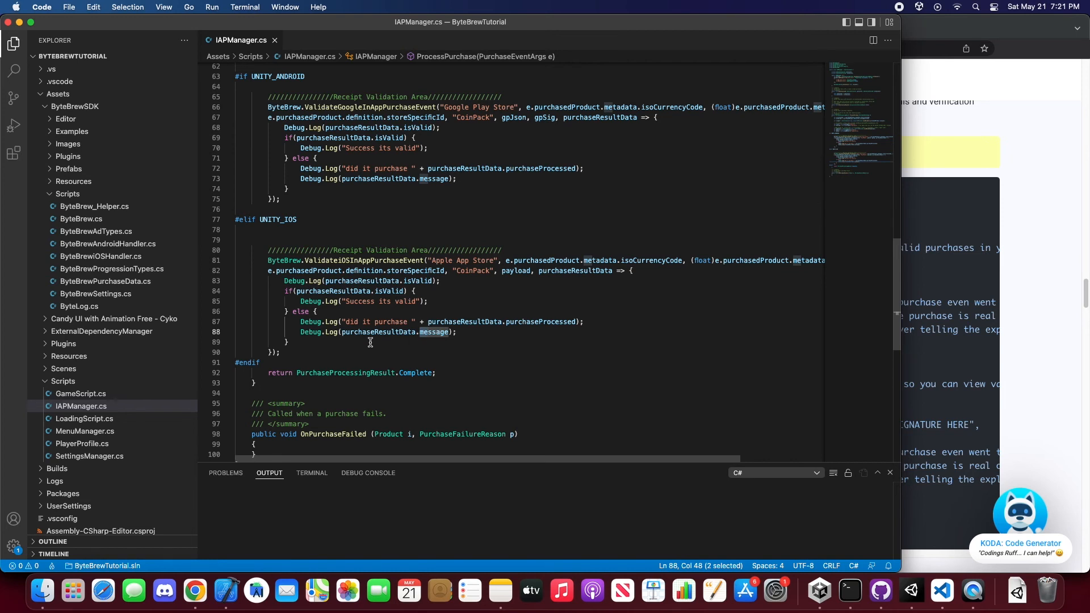
{"action": "mouse_move", "coordinate": [359, 341]}
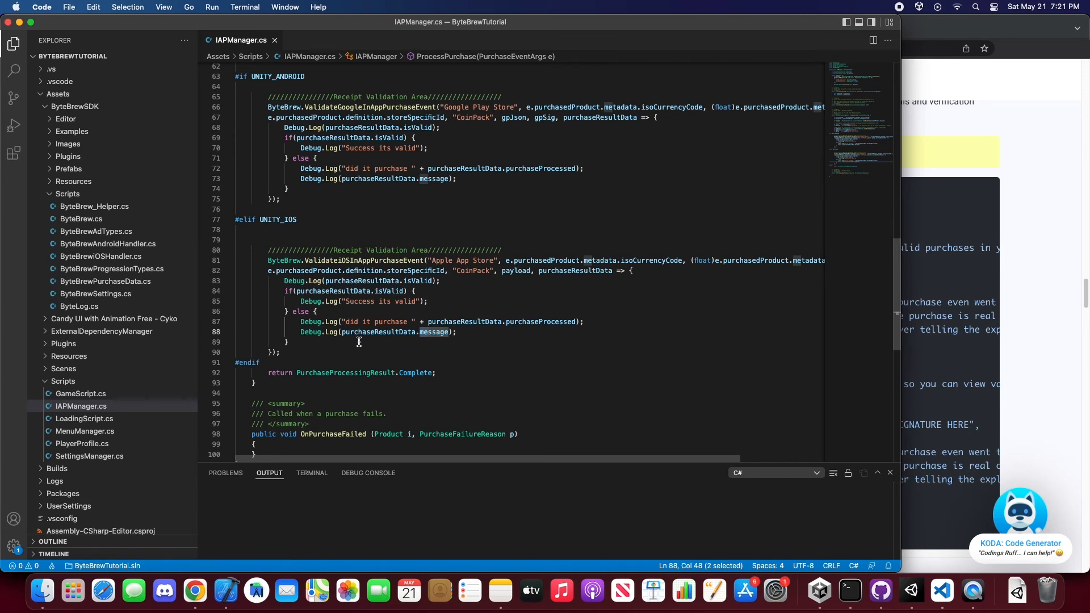
Compare the Test Android (Google Play License Key) and Test iOS (Apple Shared Secret) settings in the ByteBrew dashboard.
{"action": "left_click", "coordinate": [194, 590]}
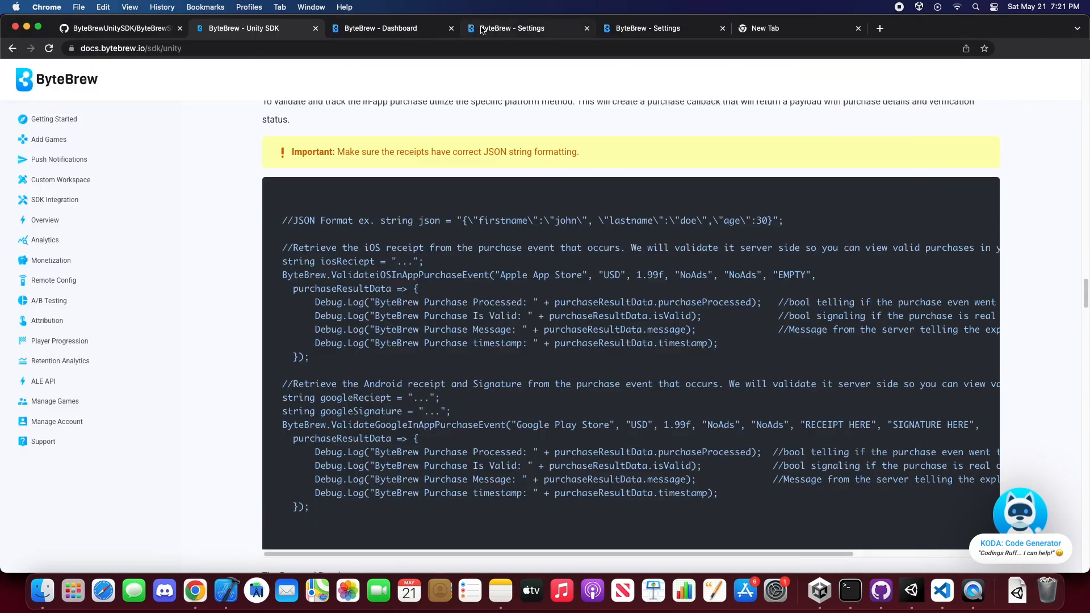
{"action": "left_click", "coordinate": [516, 27]}
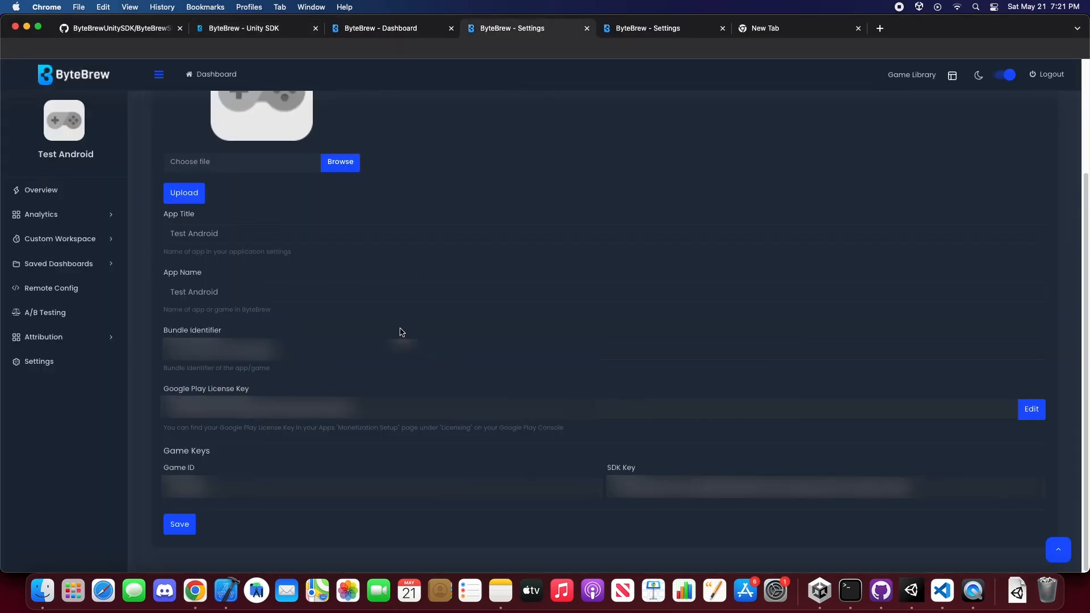
{"action": "mouse_move", "coordinate": [256, 394]}
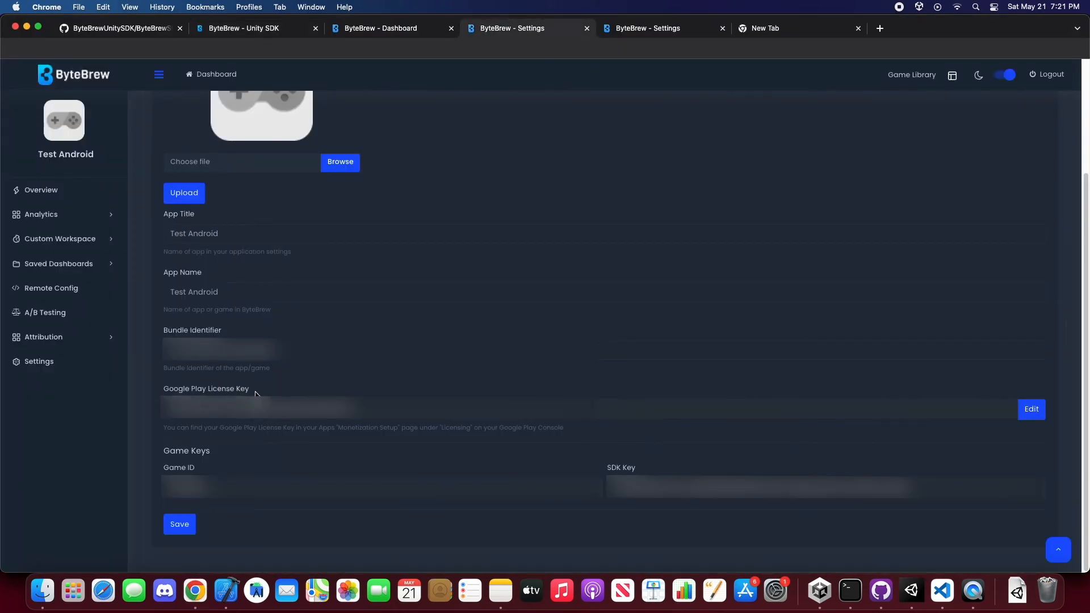
{"action": "left_click", "coordinate": [646, 27]}
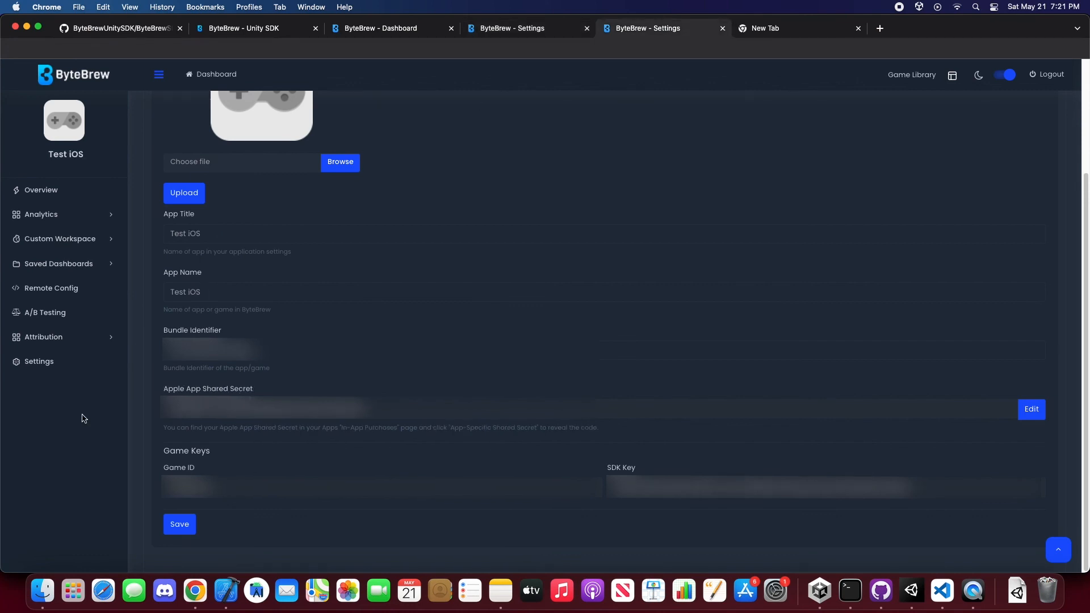
{"action": "mouse_move", "coordinate": [241, 394]}
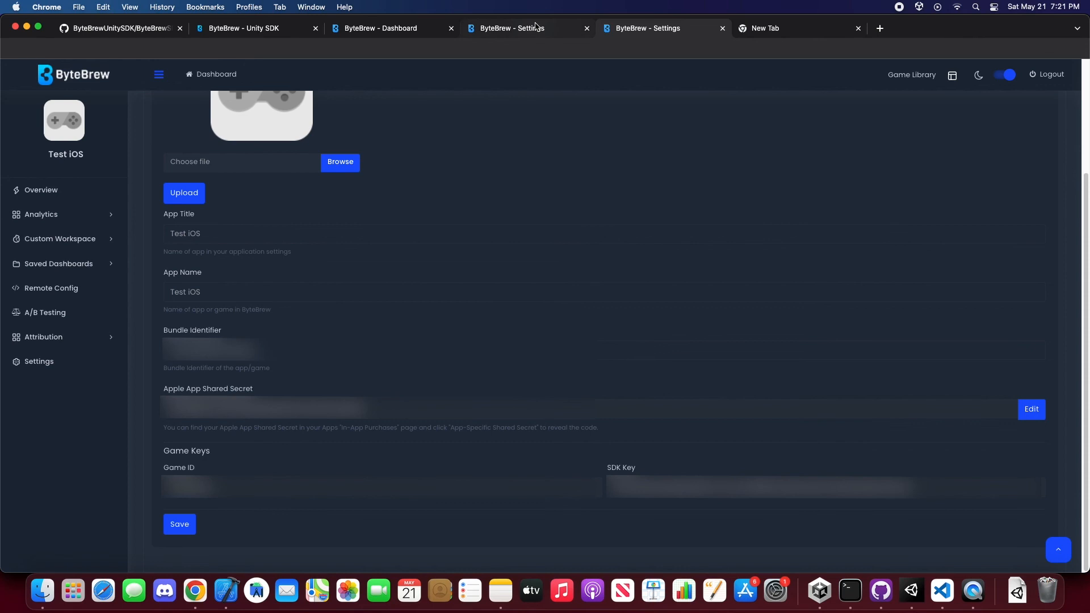
{"action": "mouse_move", "coordinate": [528, 27]}
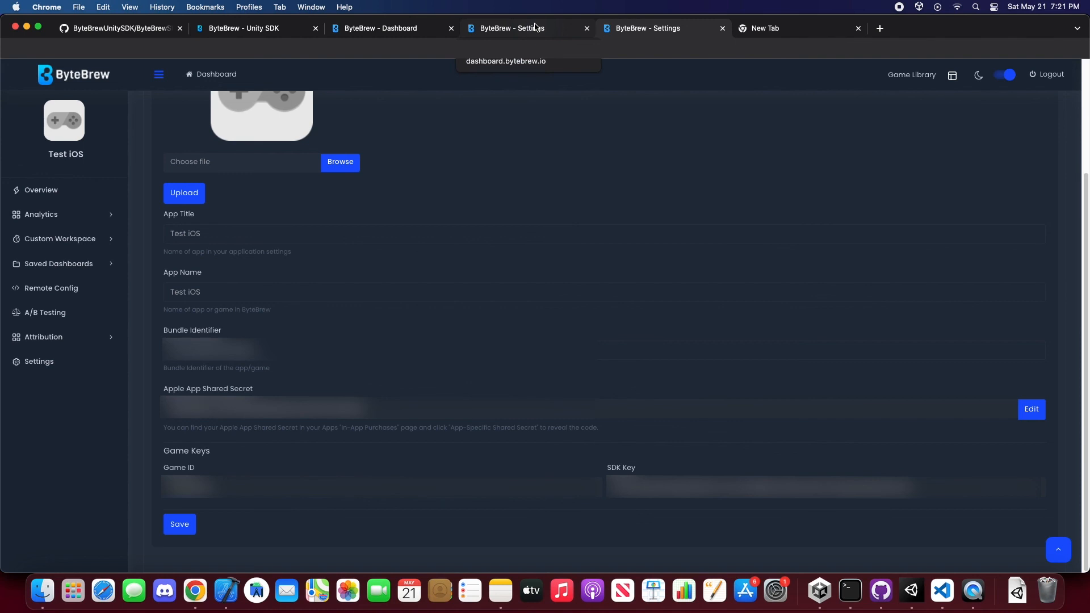
{"action": "mouse_move", "coordinate": [582, 35]}
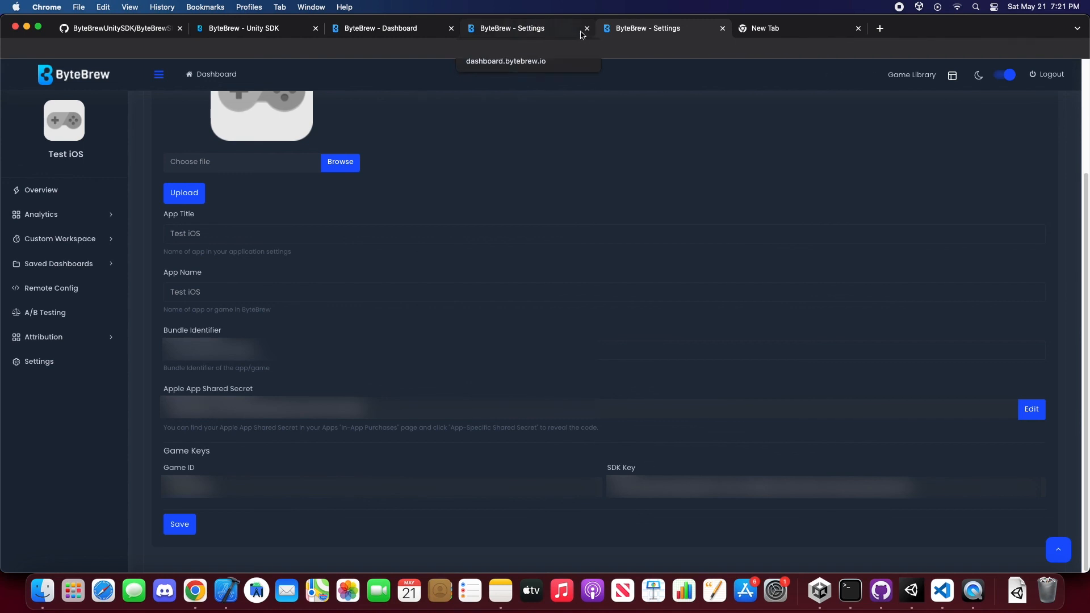
{"action": "mouse_move", "coordinate": [560, 35]}
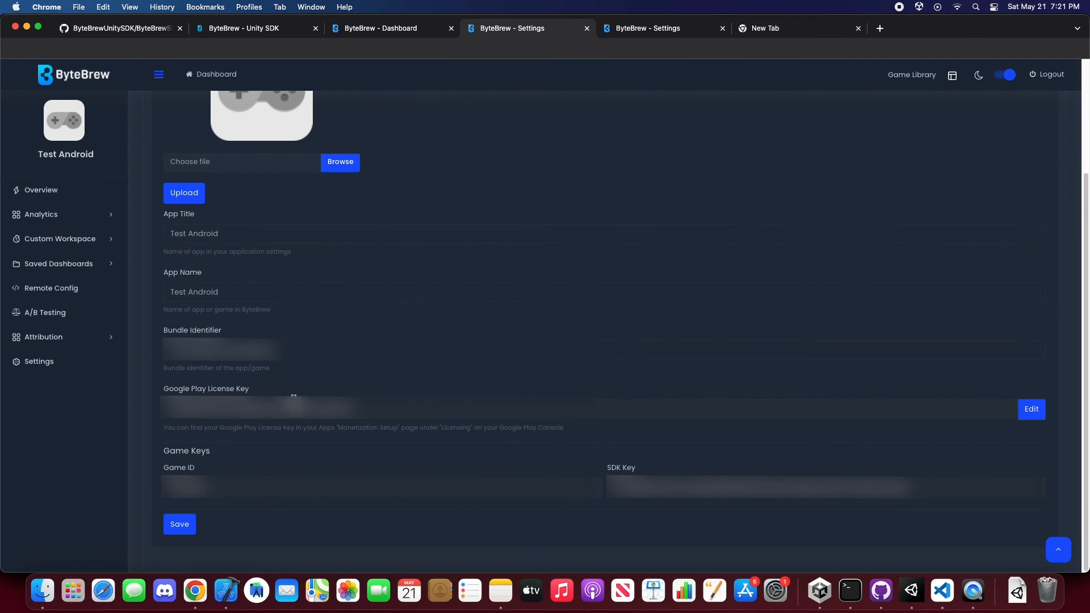
{"action": "mouse_move", "coordinate": [448, 376]}
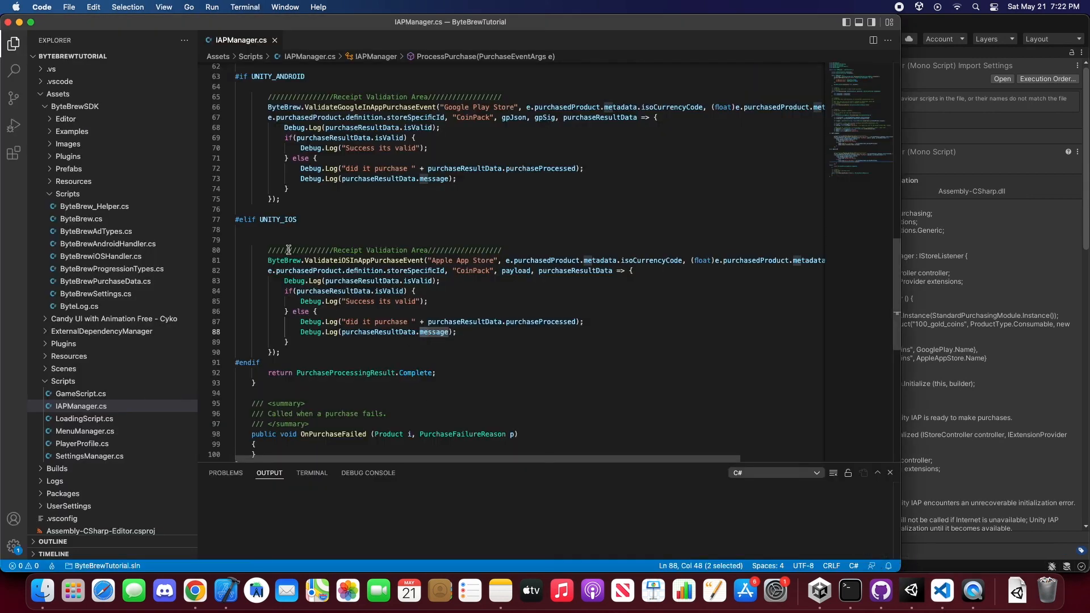
{"action": "scroll", "scroll_direction": "up", "scroll_amount": 3}
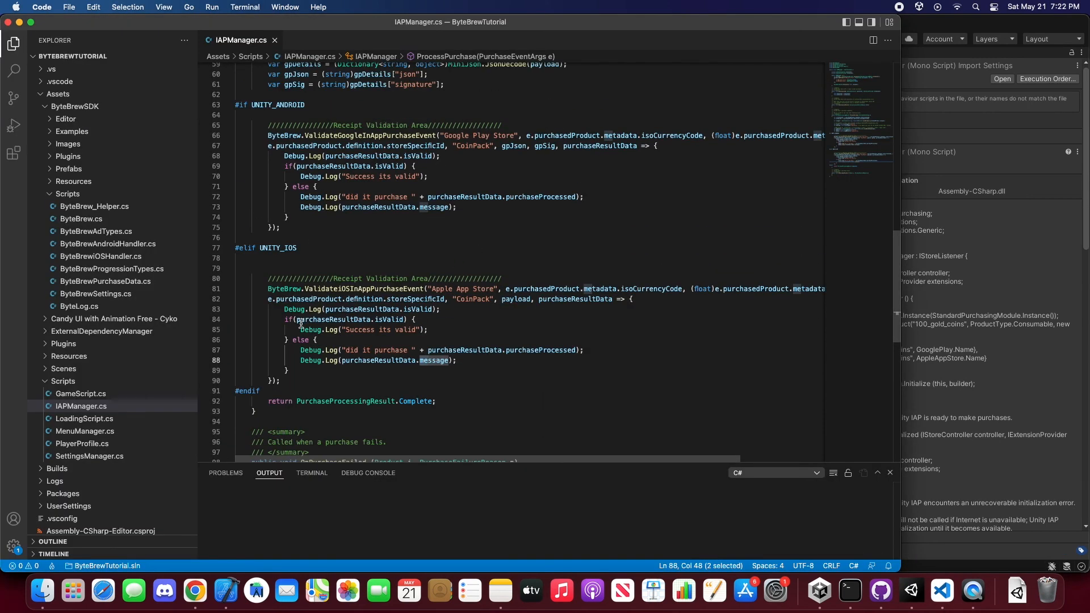
{"action": "mouse_move", "coordinate": [541, 342]}
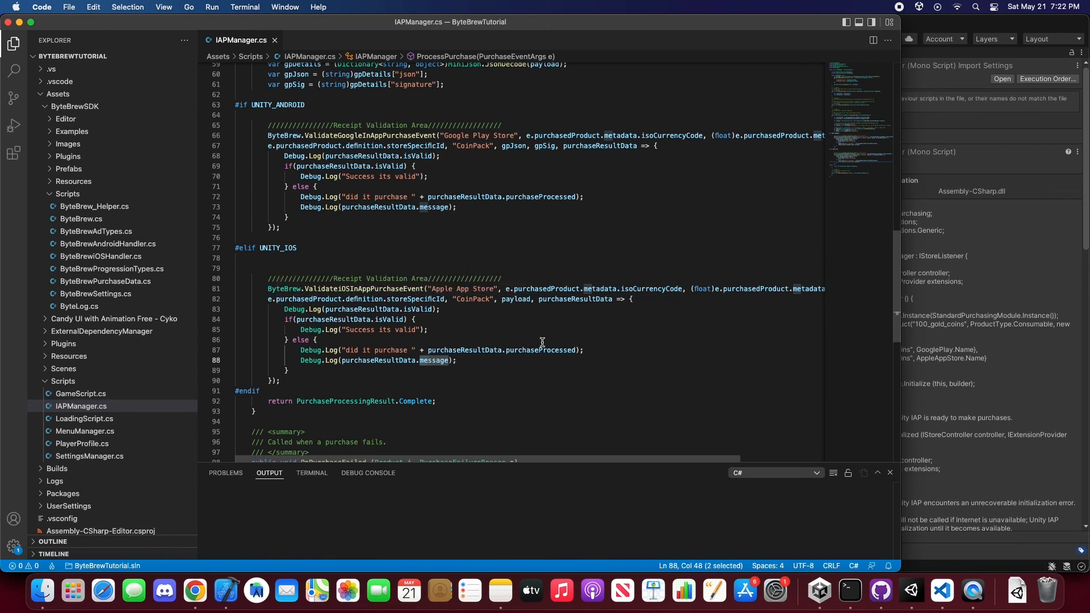
{"action": "mouse_move", "coordinate": [365, 130]}
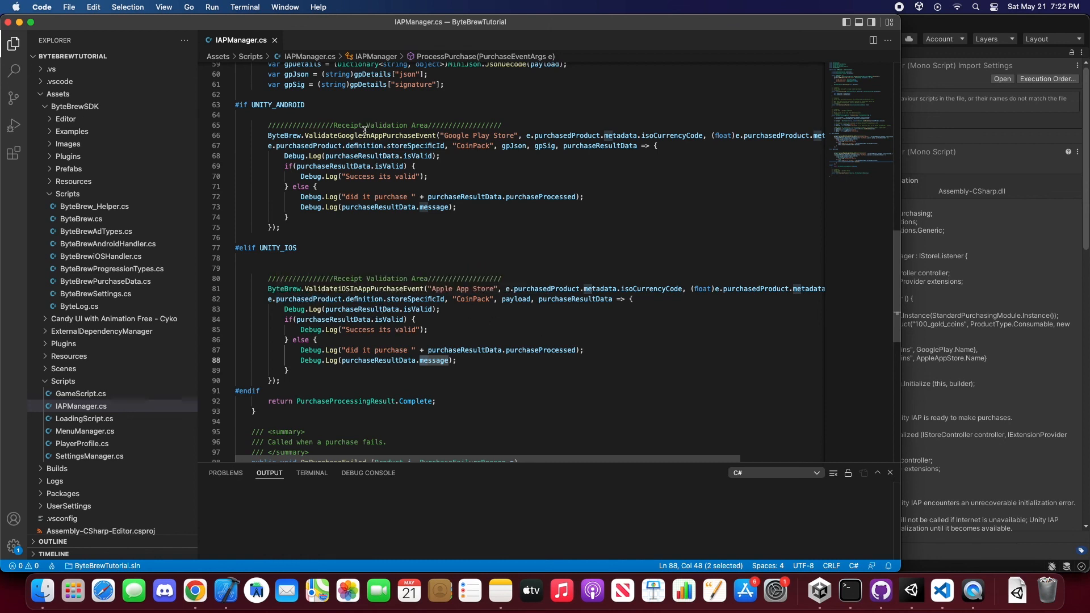
{"action": "mouse_move", "coordinate": [386, 160]}
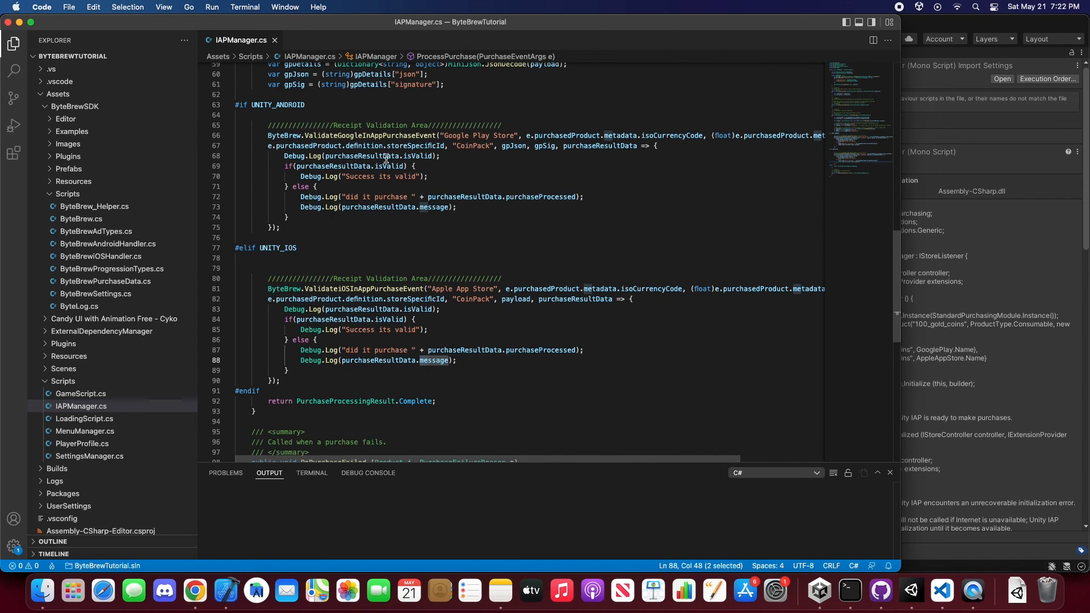
{"action": "mouse_move", "coordinate": [409, 160]}
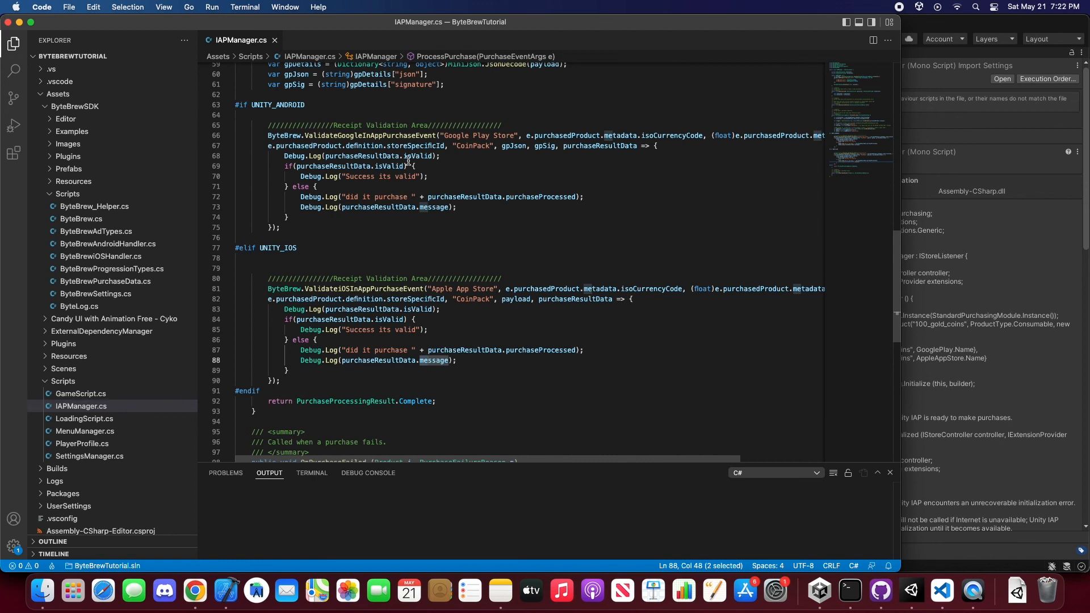
{"action": "mouse_move", "coordinate": [478, 186]}
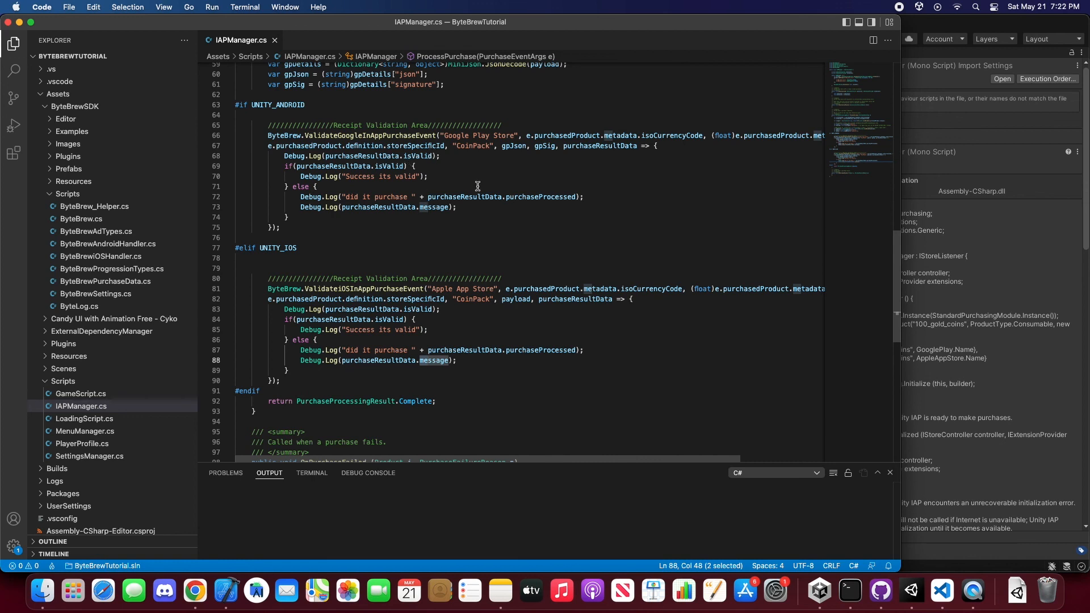